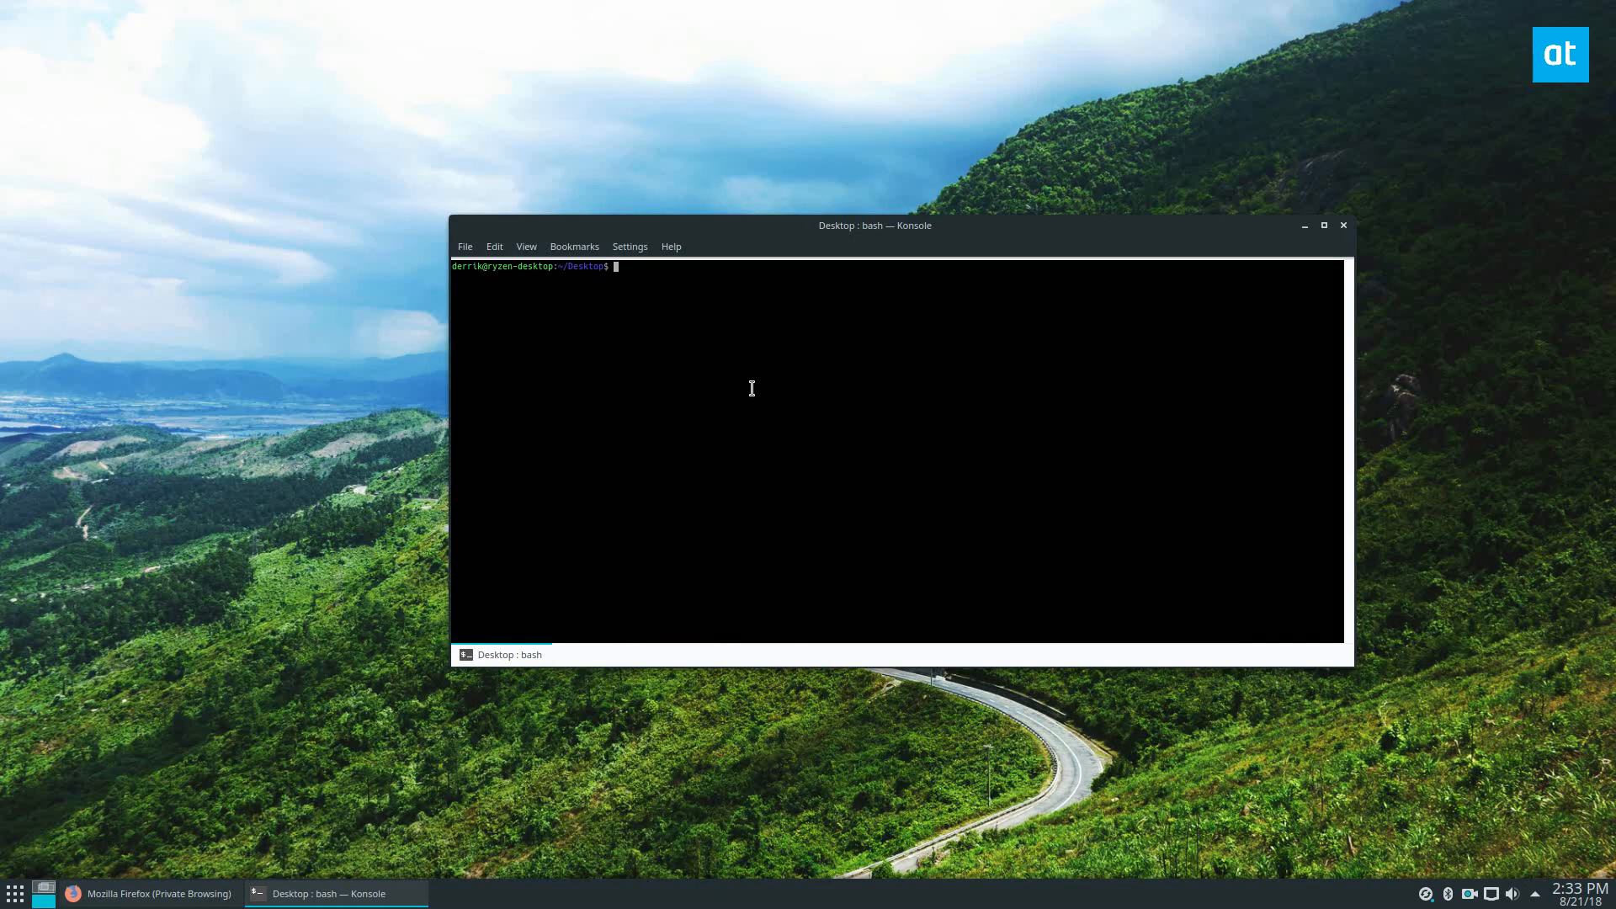
pyautogui.moveTo(776, 352)
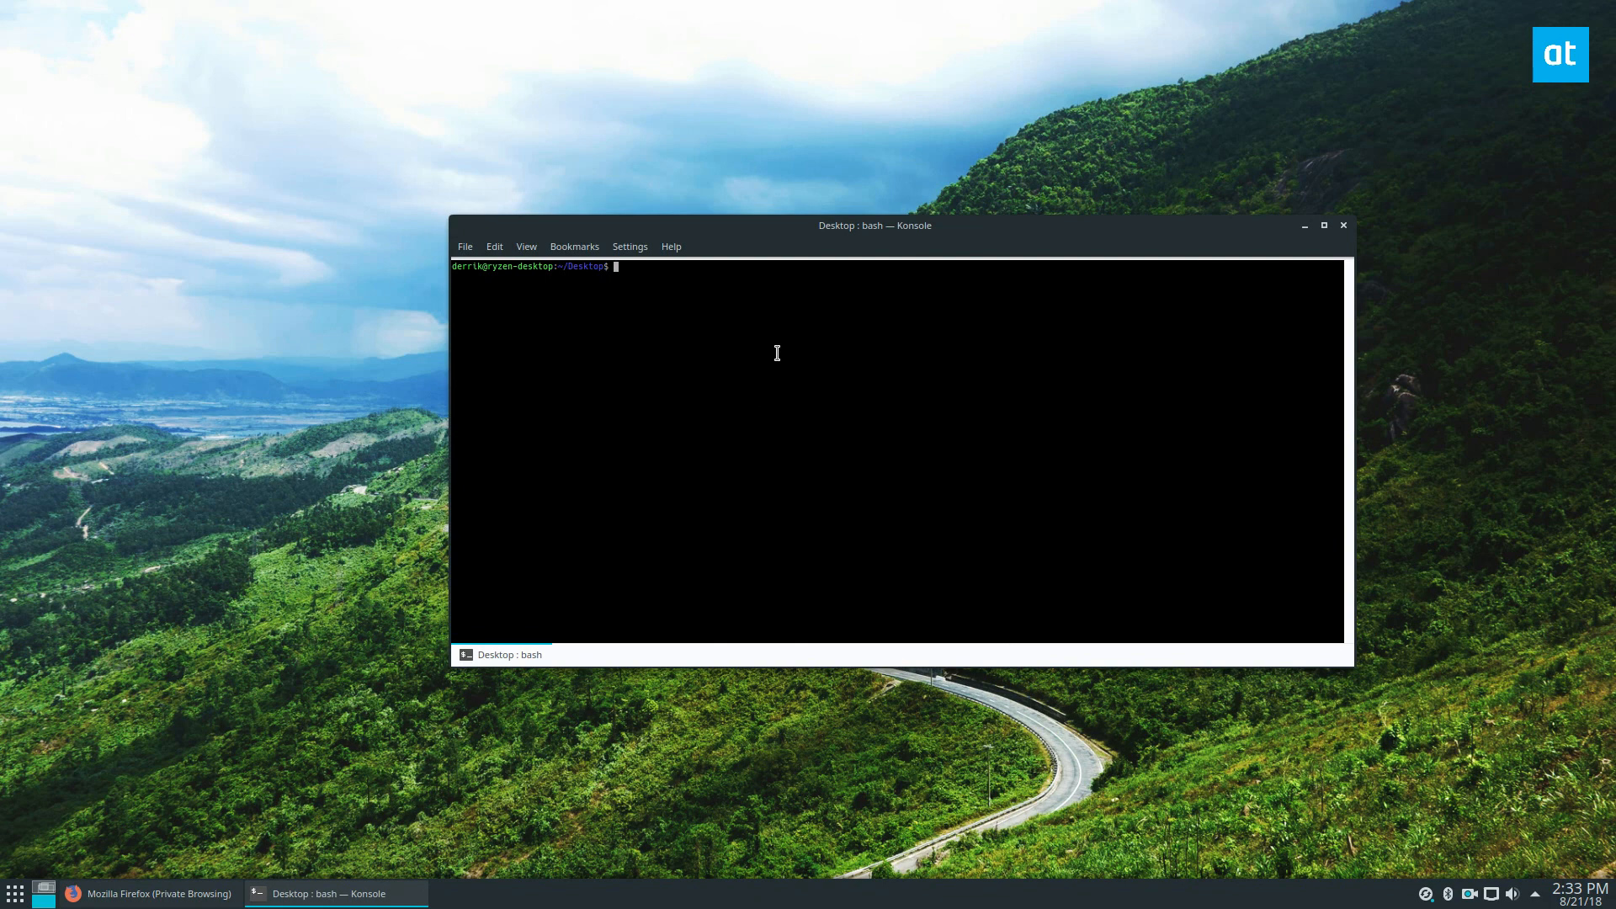
pyautogui.moveTo(1565, 298)
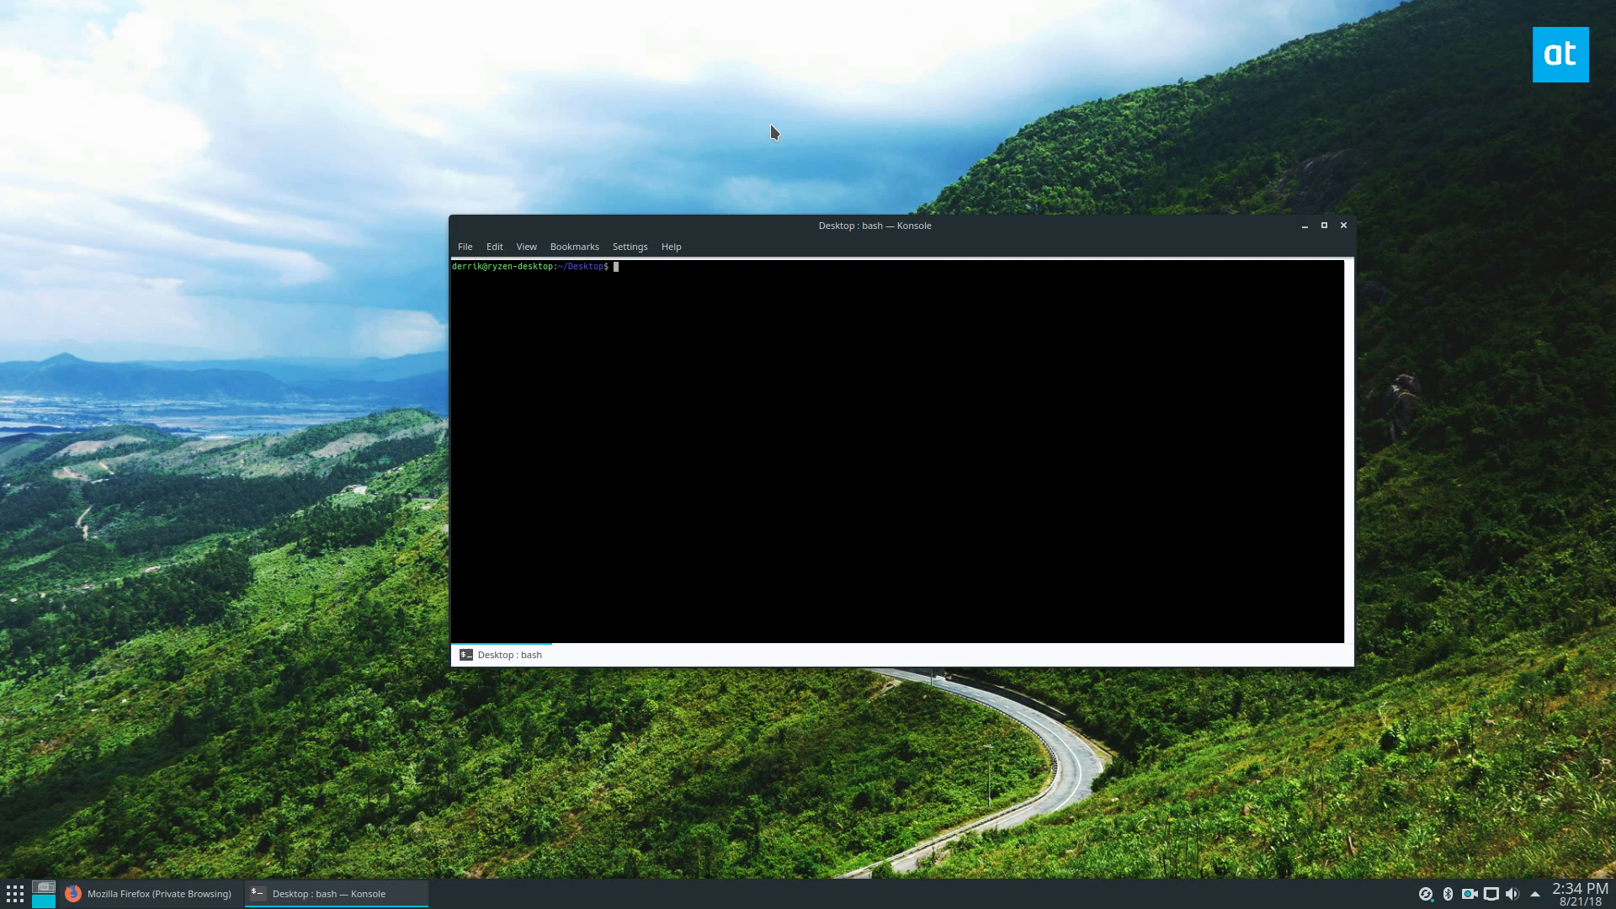
pyautogui.moveTo(667, 226)
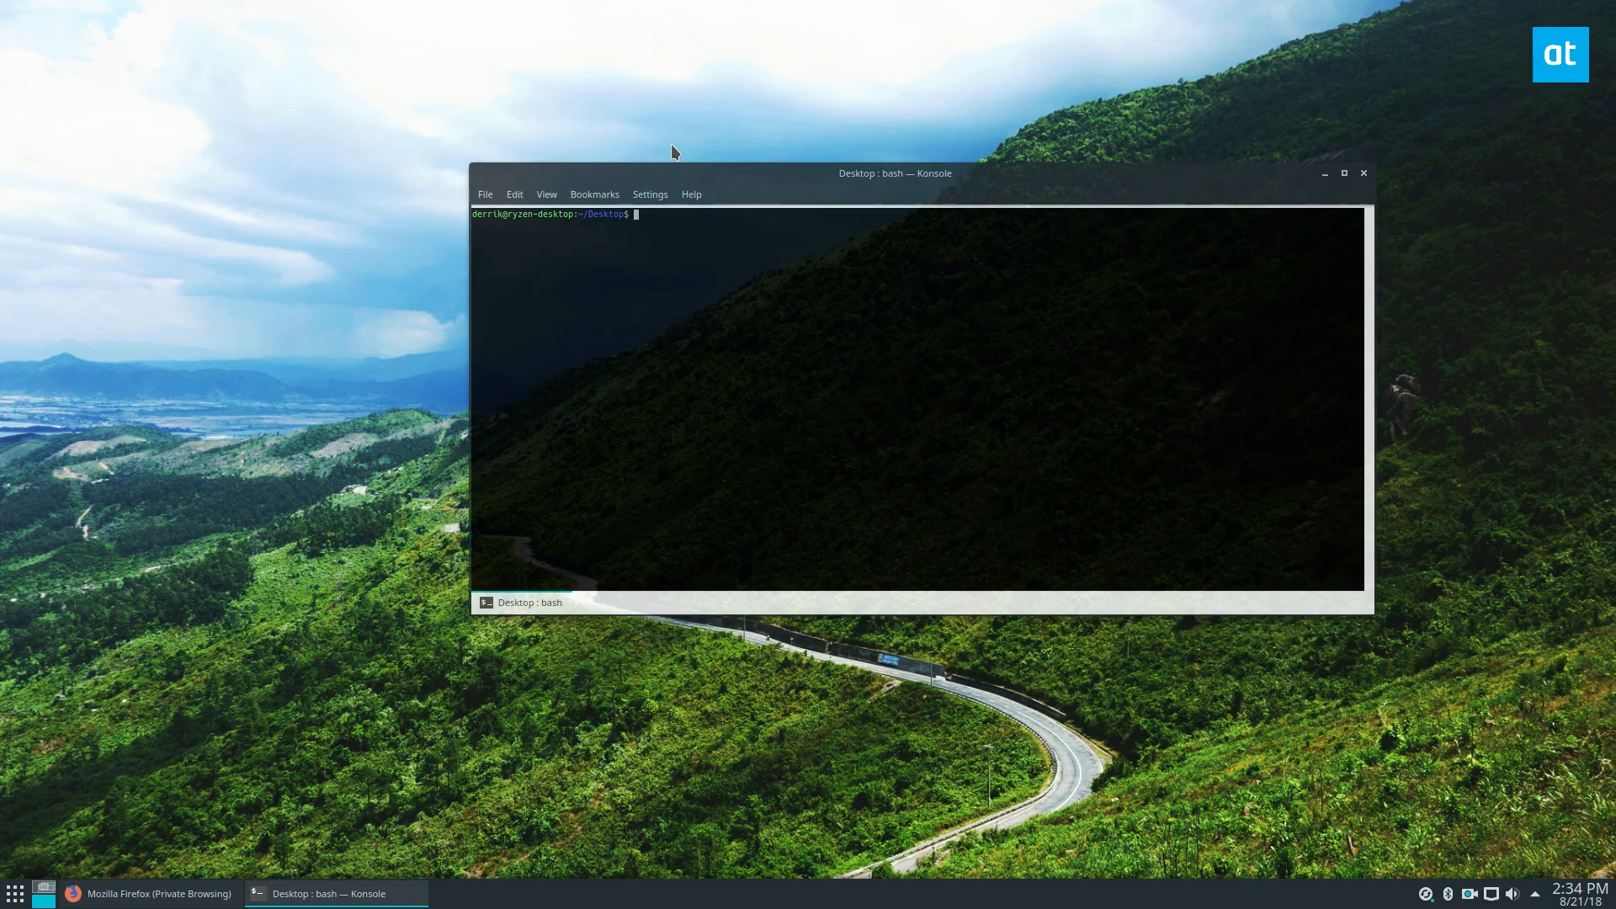
# Install the Surf browser with 'sudo apt install surf -y', then minimize Konsole
pyautogui.write('sudo')
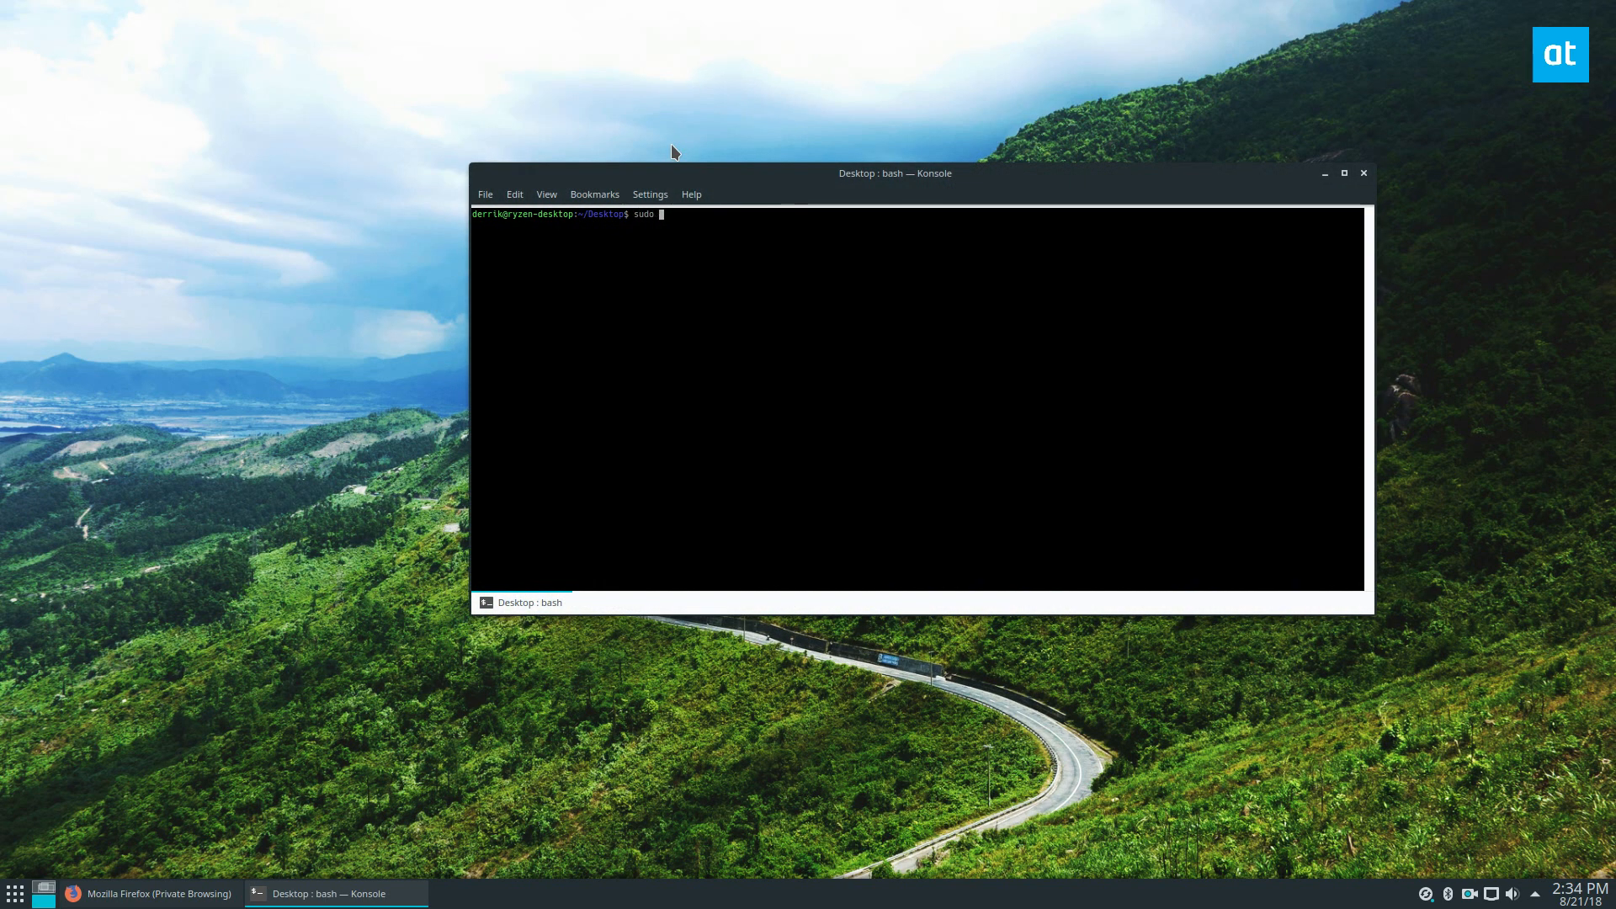
pyautogui.write('apt install')
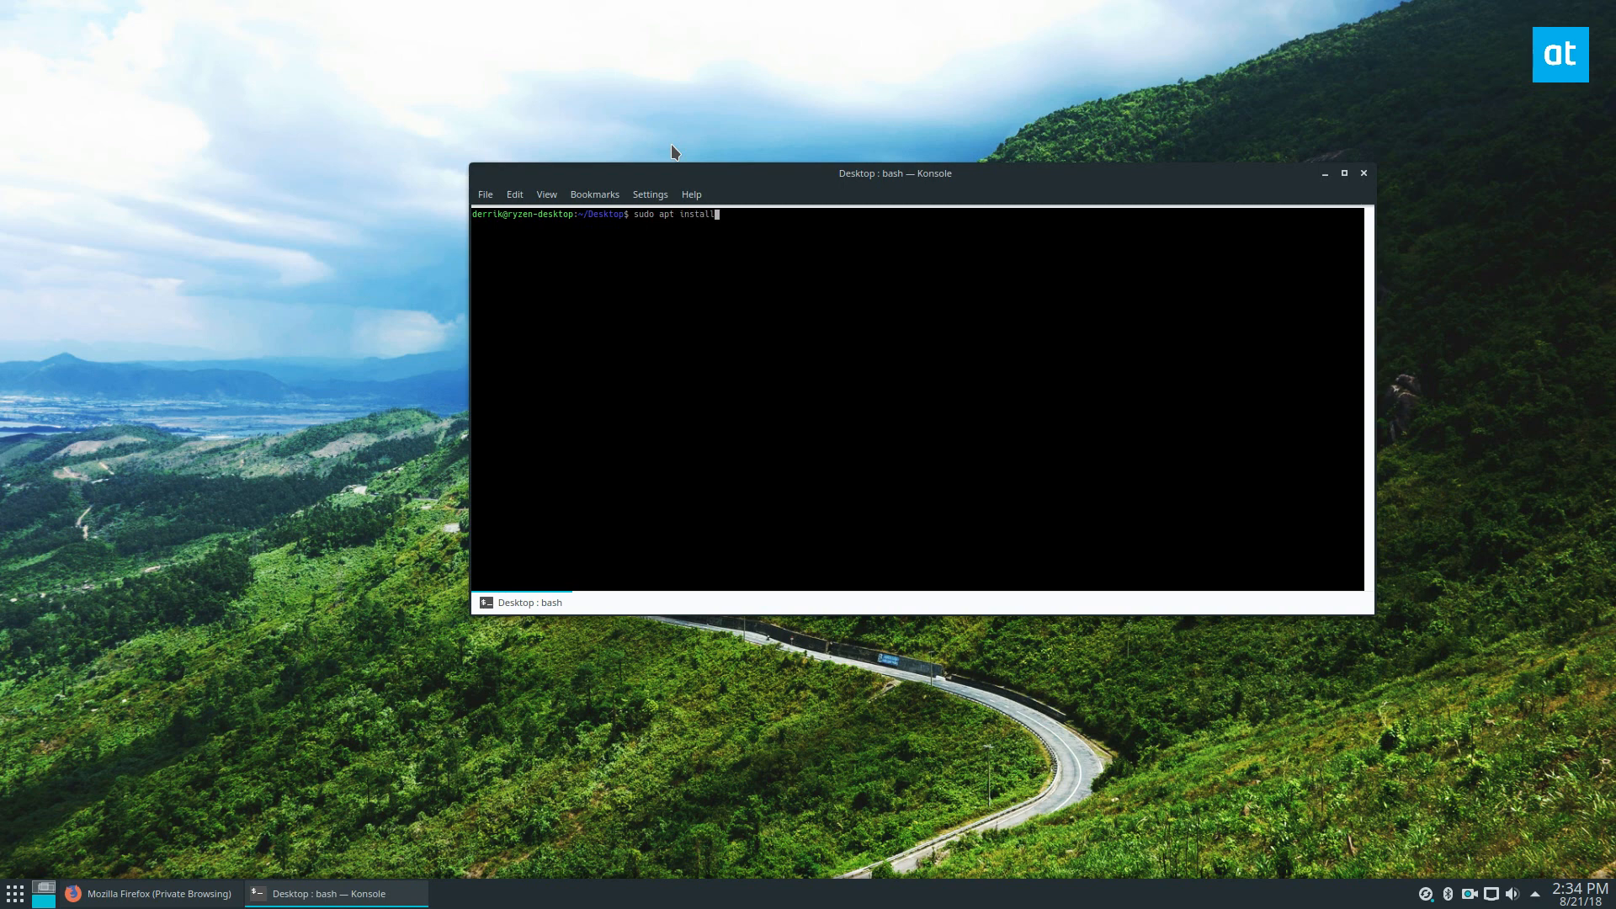
pyautogui.write('surf -y')
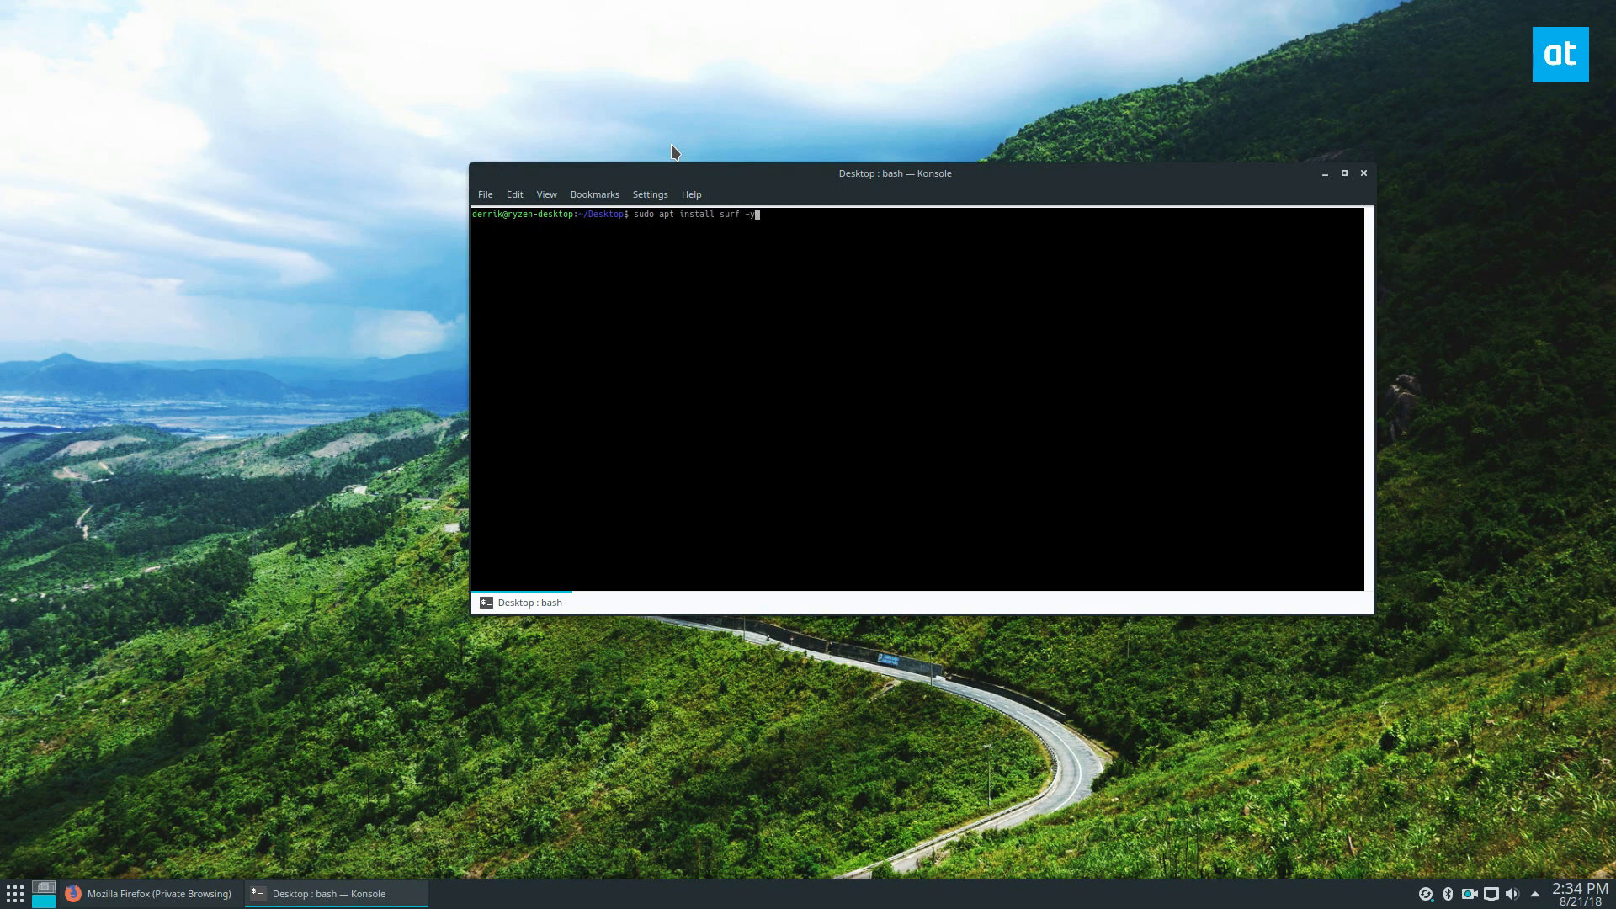
pyautogui.press('Return')
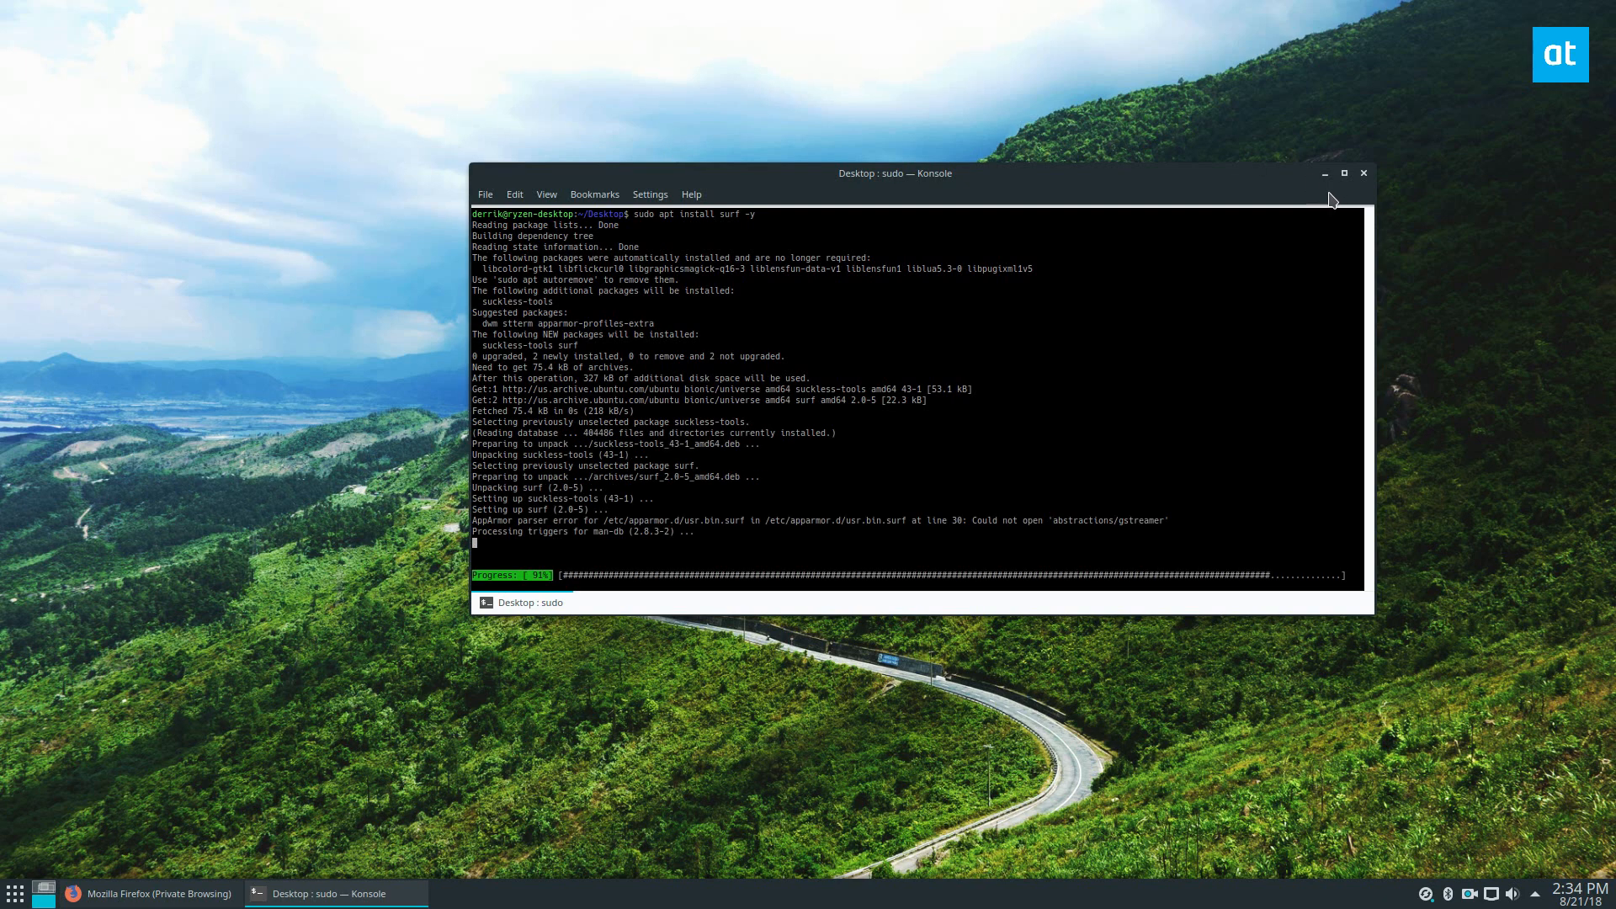
pyautogui.click(1324, 174)
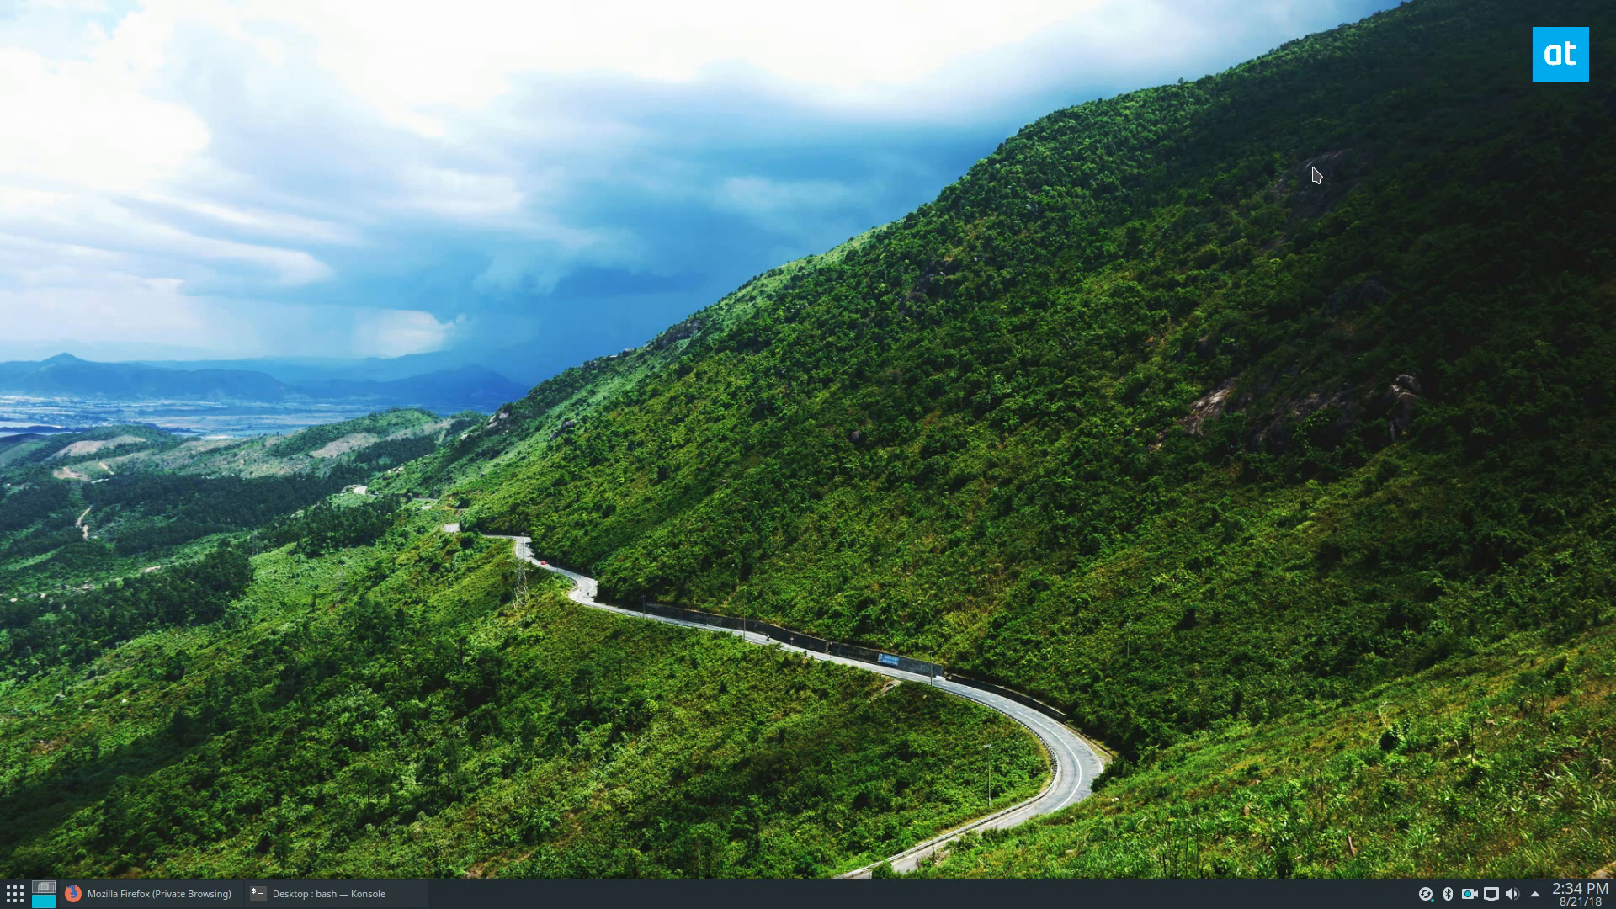
# Launch Surf from KRunner with the Google homepage URL
pyautogui.write('surf')
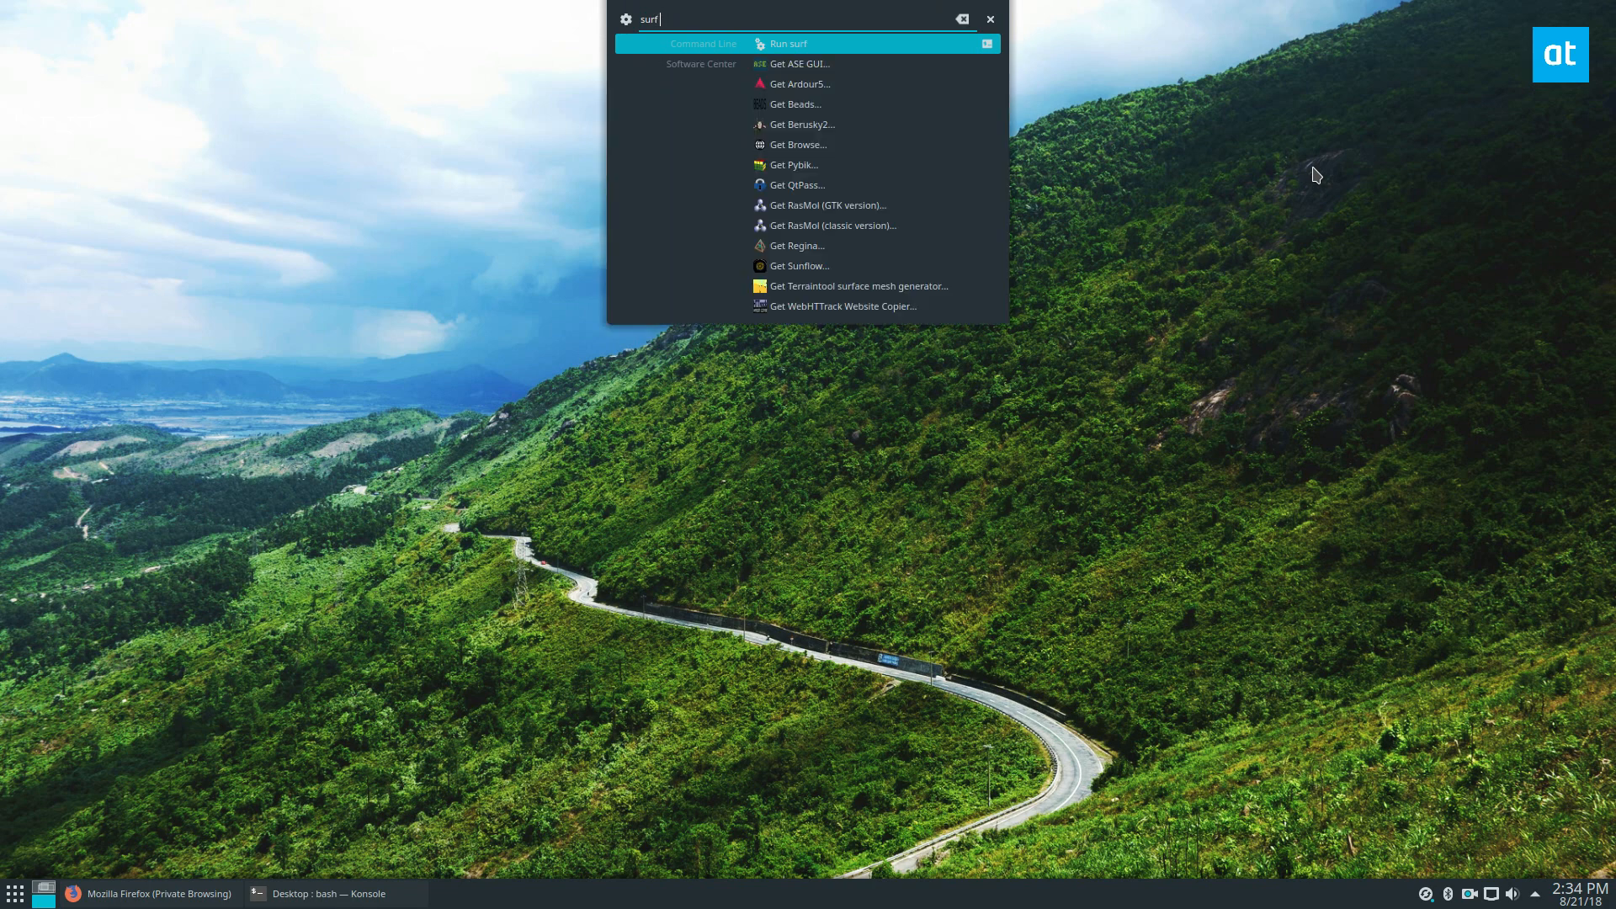
pyautogui.write('http')
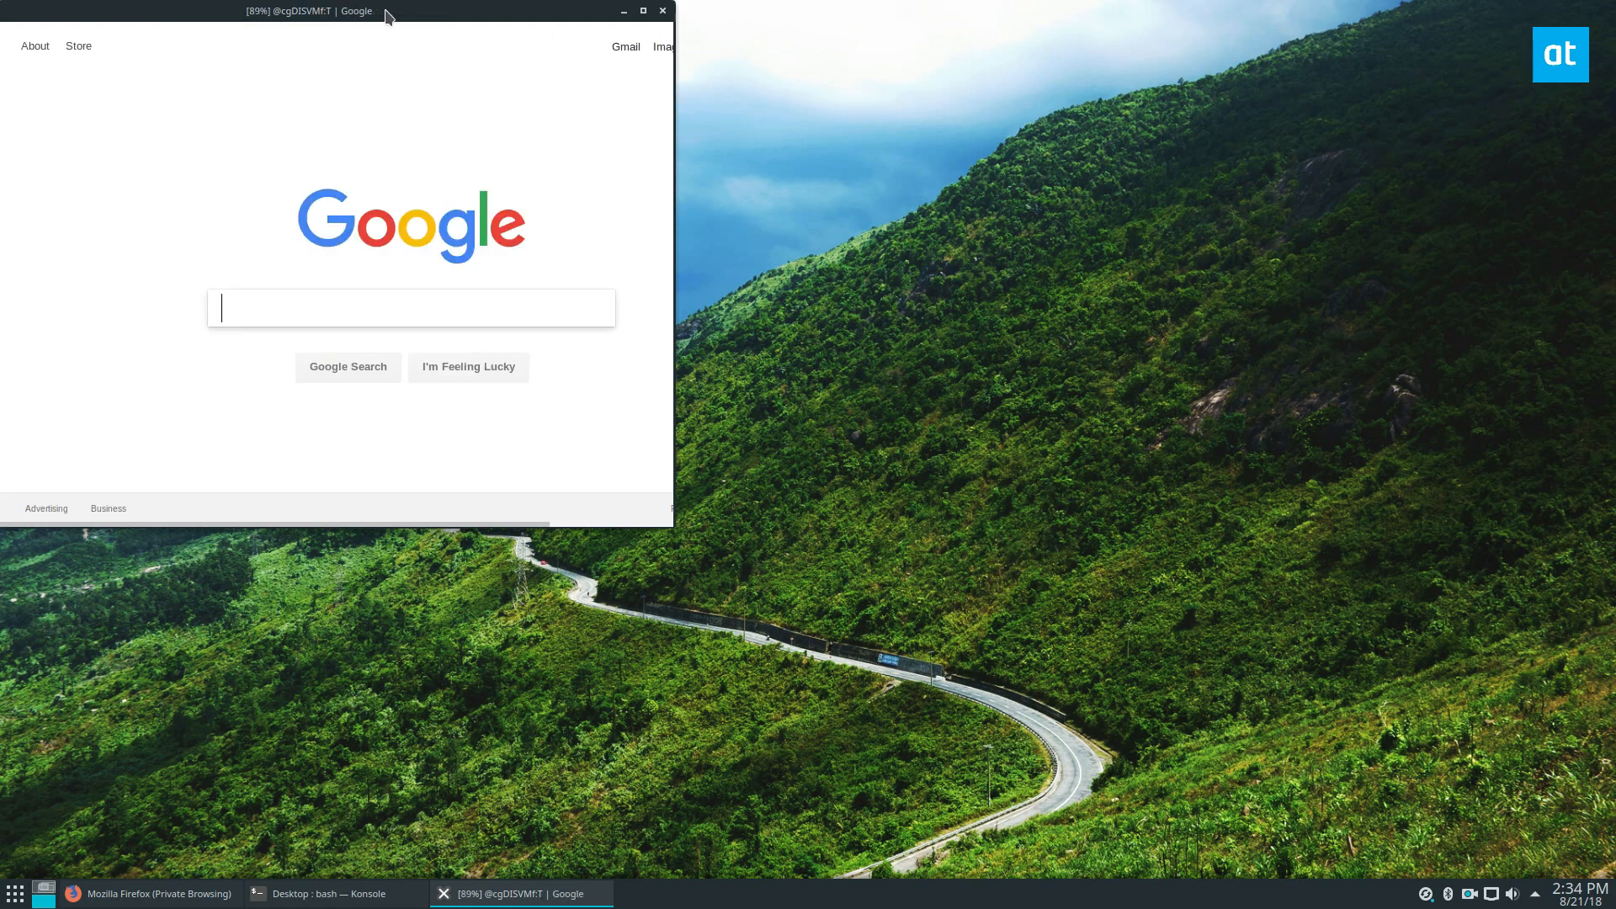
# Maximize Surf, sign in with the Google email and password, and confirm the protection check
pyautogui.moveTo(299, 10); pyautogui.dragTo(860, 173)
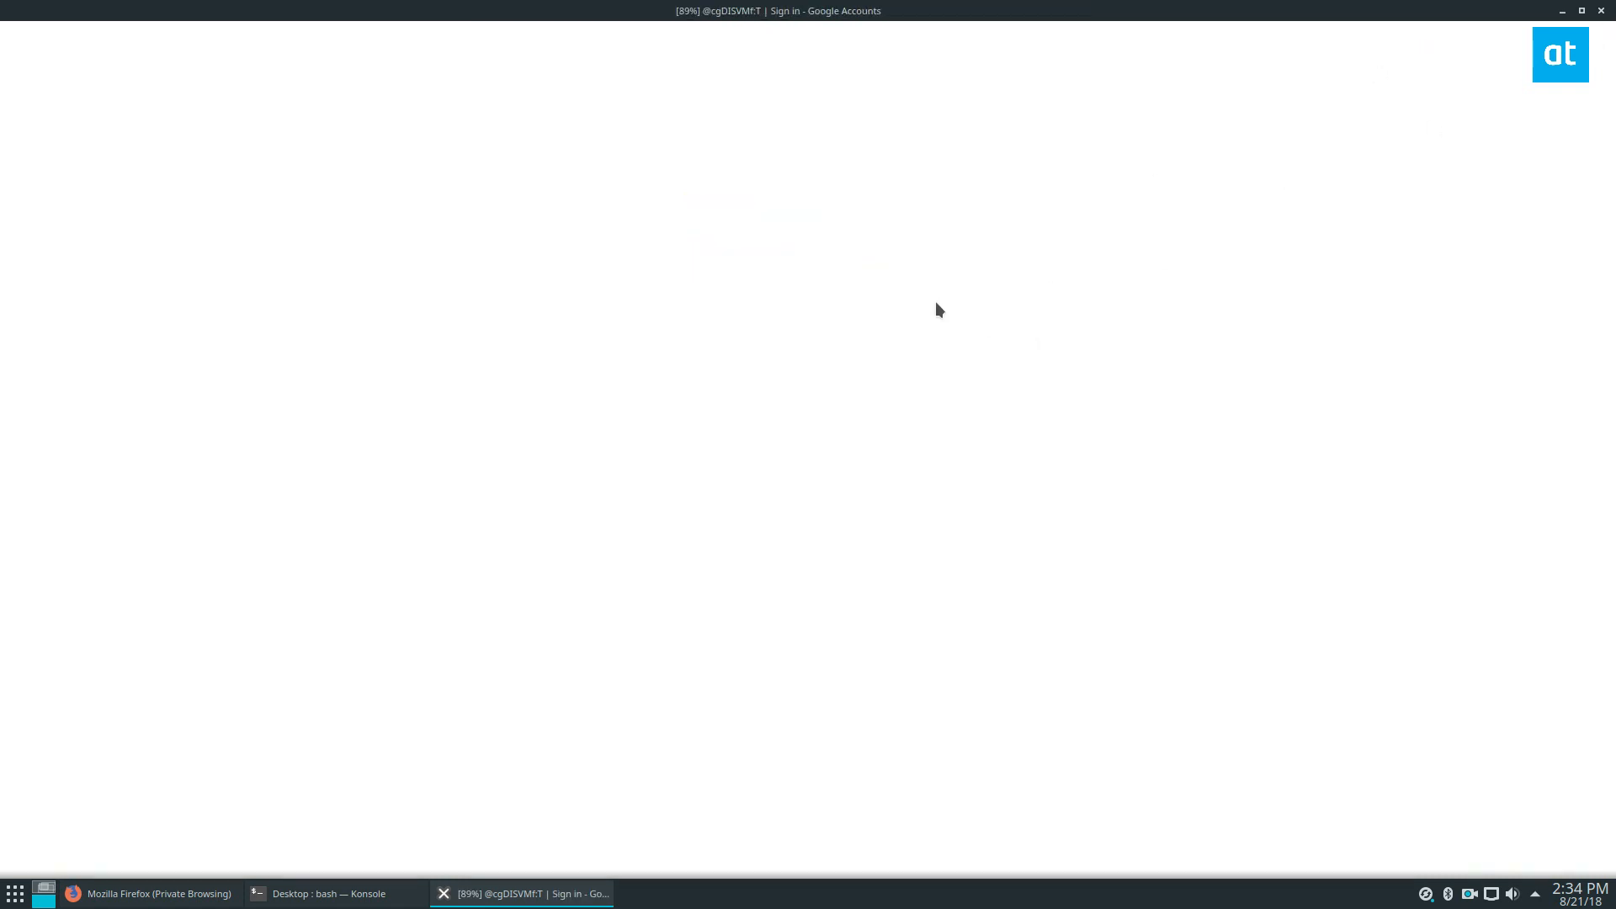
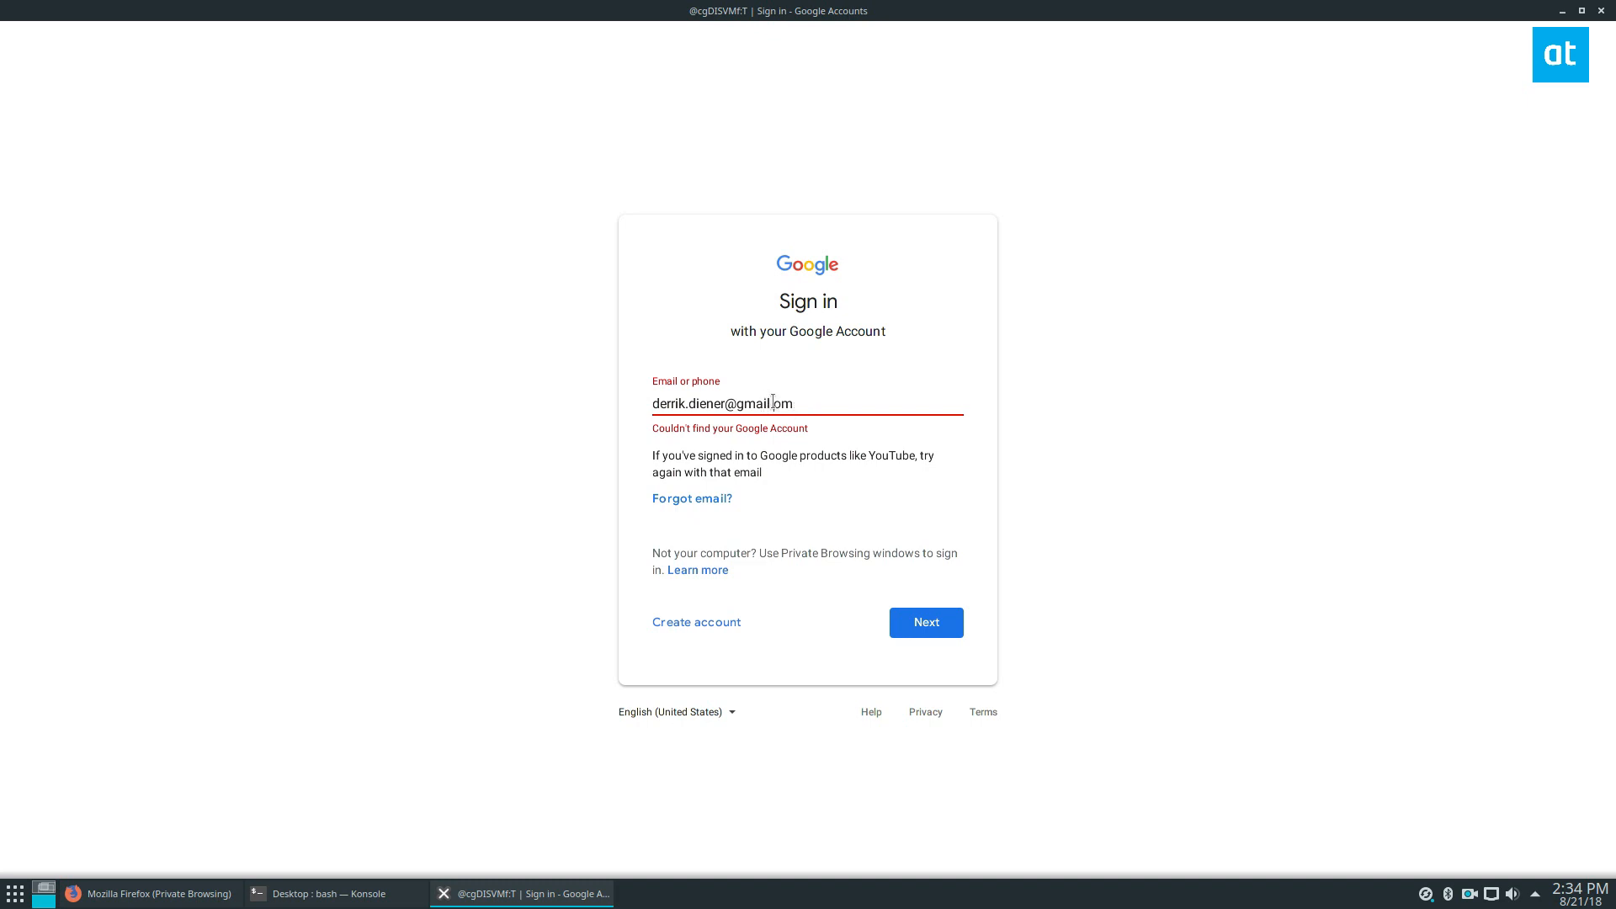
pyautogui.click(924, 623)
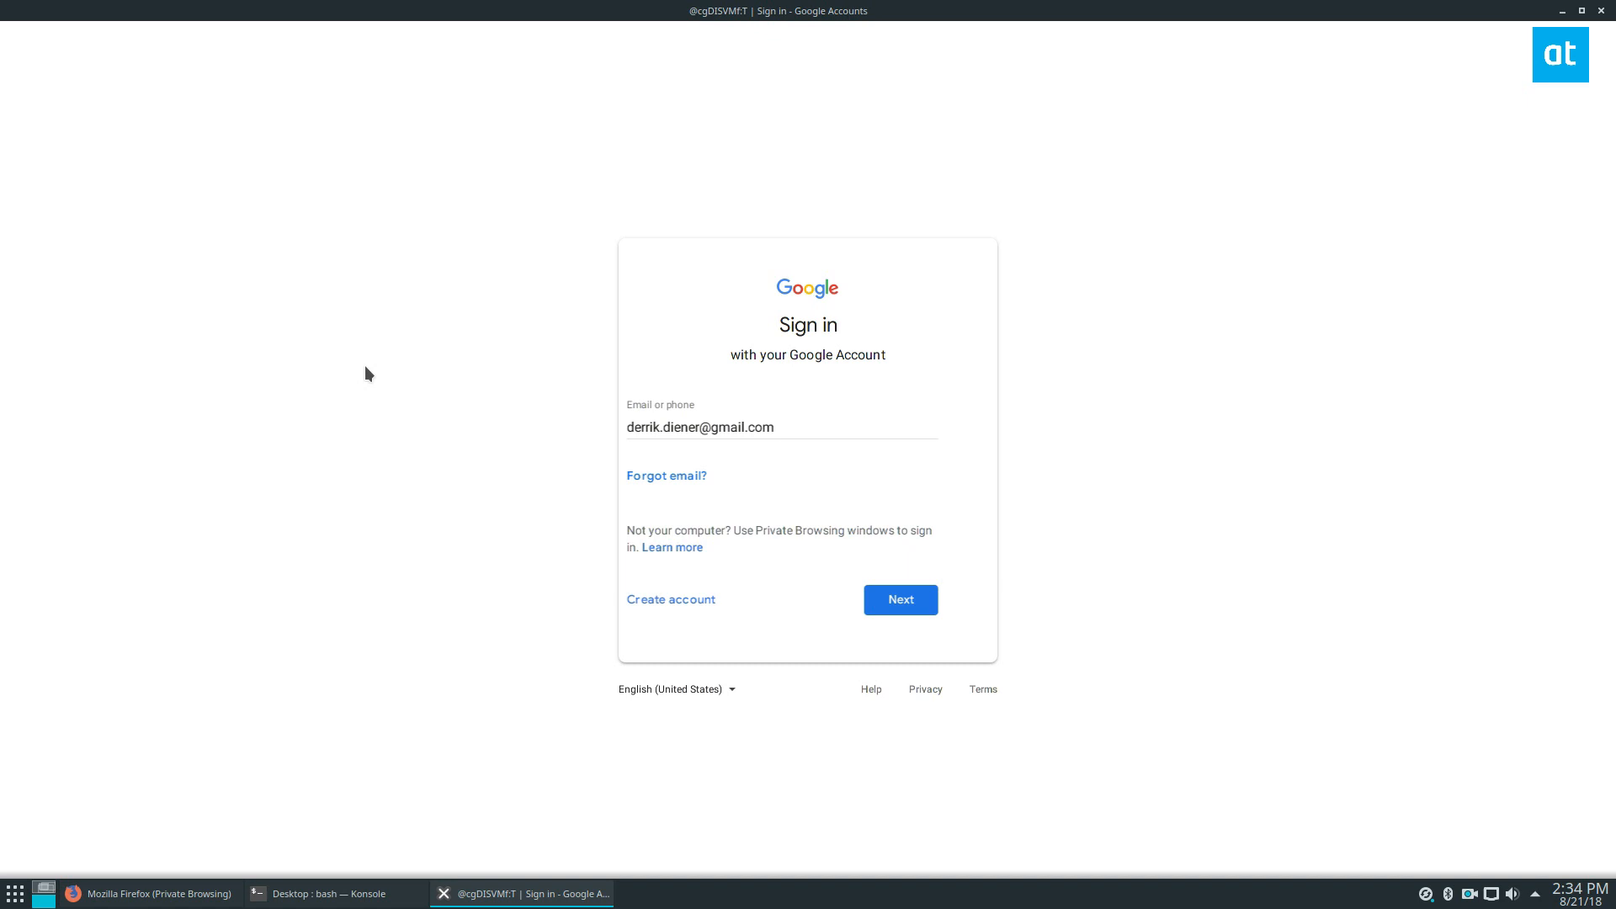
pyautogui.click(899, 599)
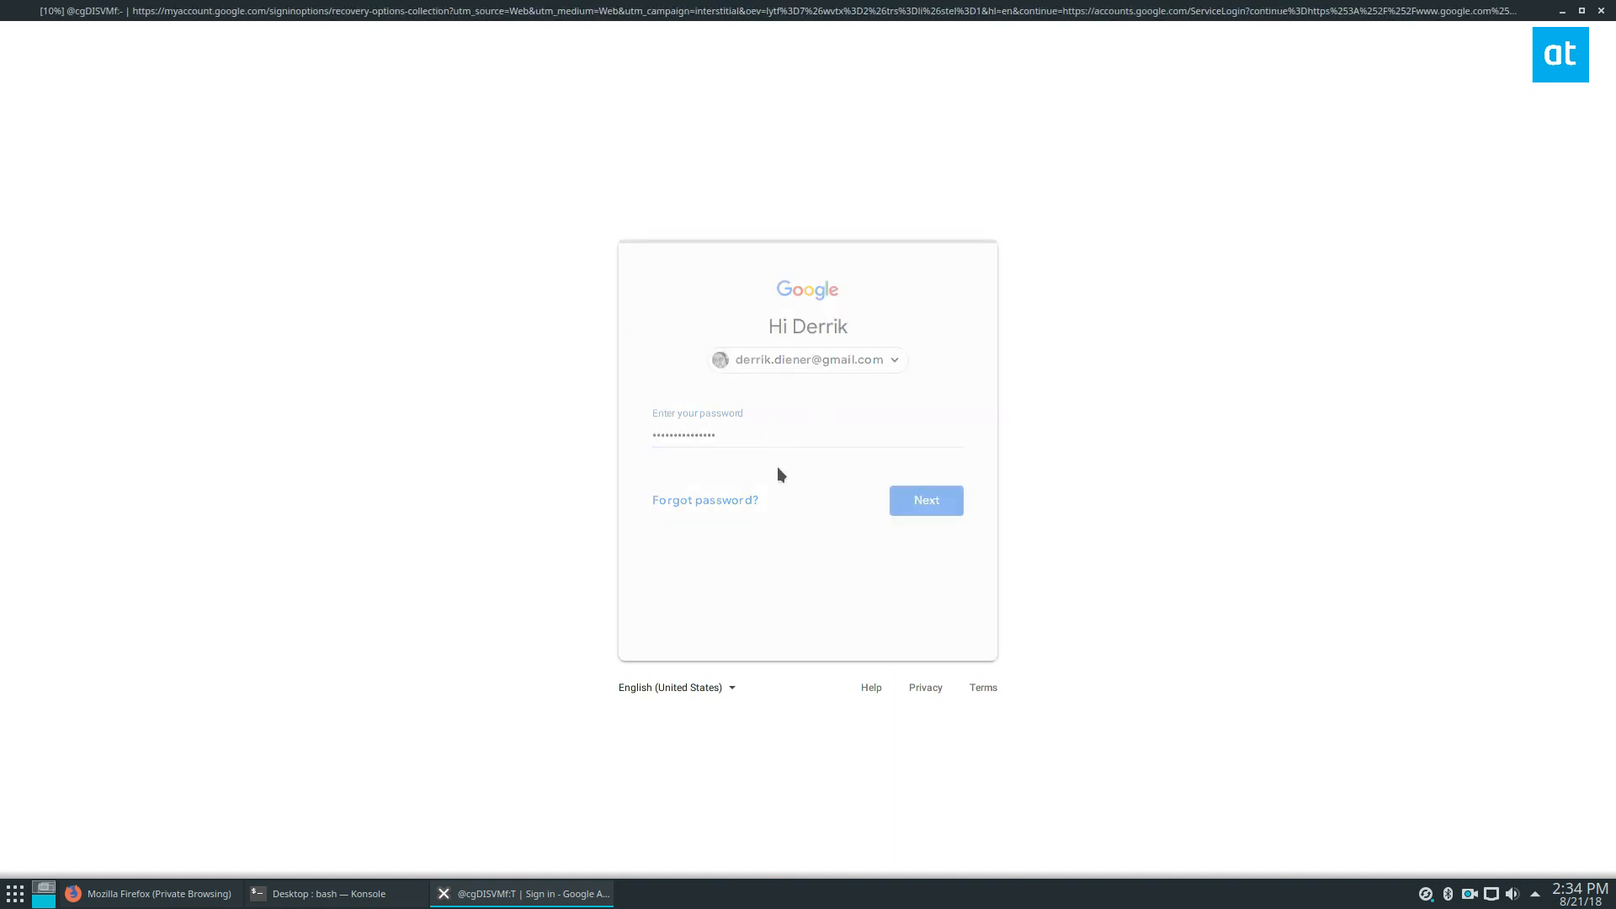
pyautogui.click(924, 500)
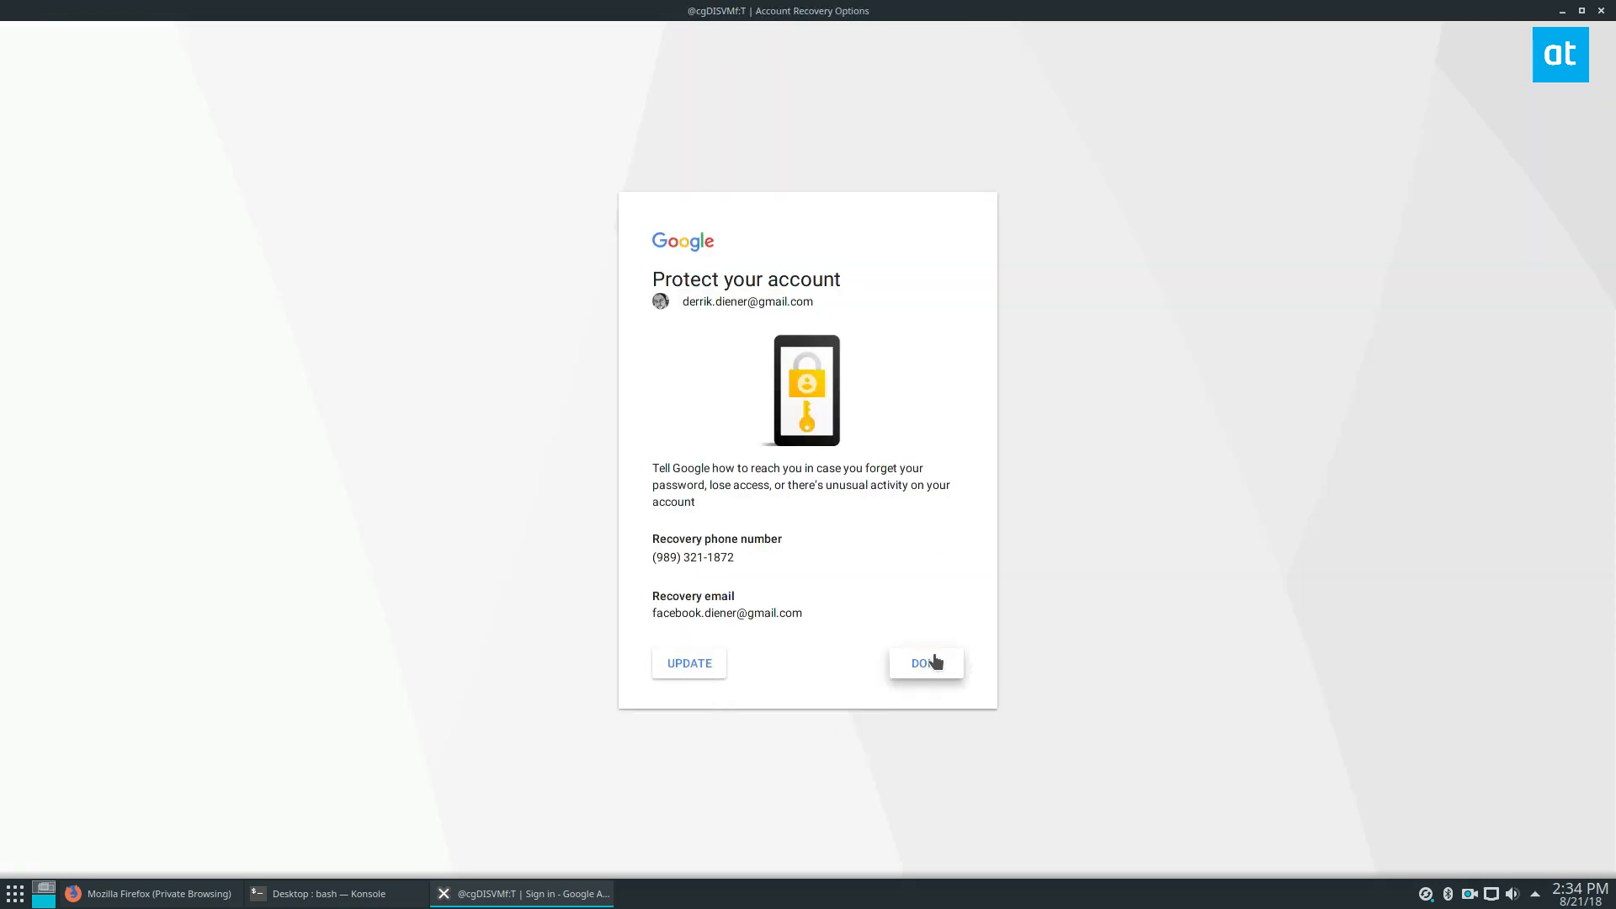
pyautogui.click(922, 662)
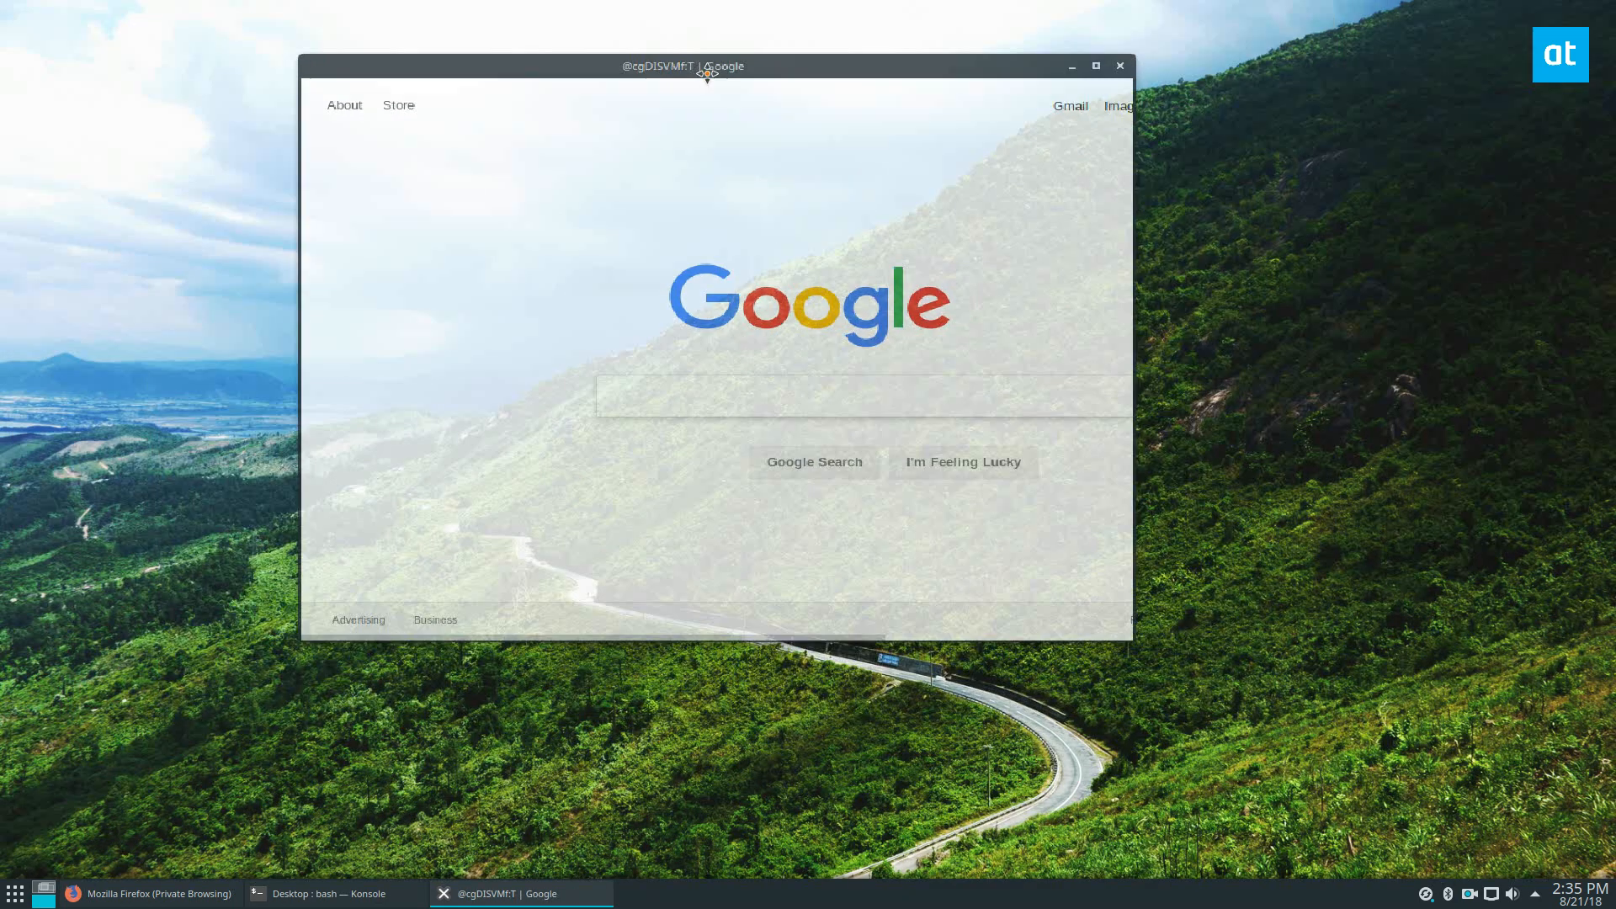
# Search Google for 'youtube.com' and open the YouTube result
pyautogui.click(1096, 64)
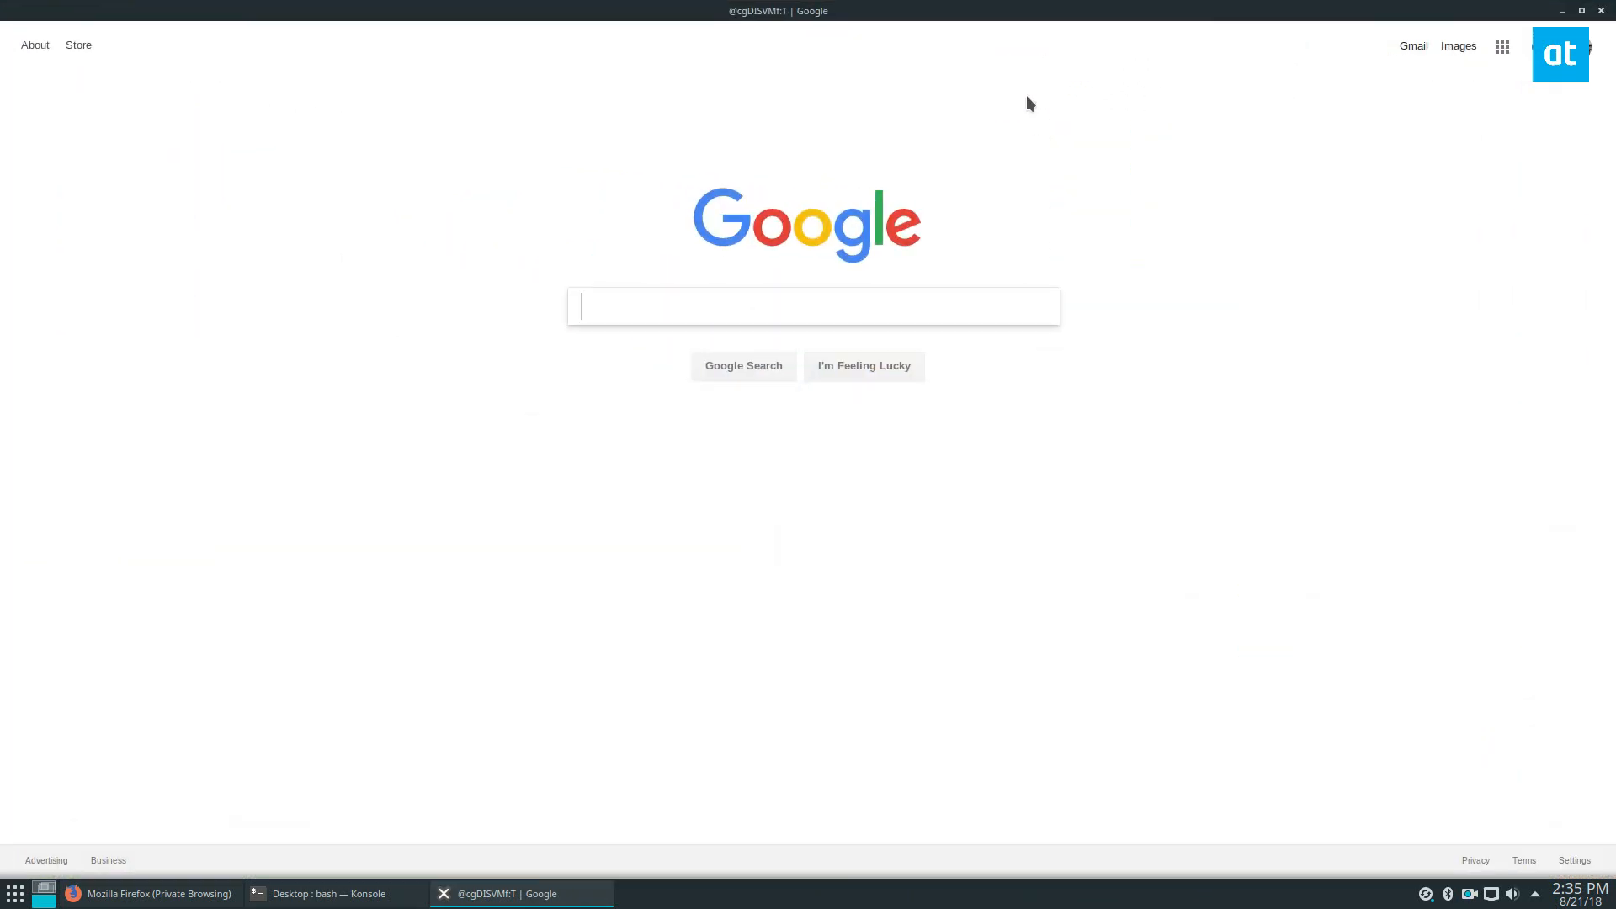
pyautogui.click(1459, 45)
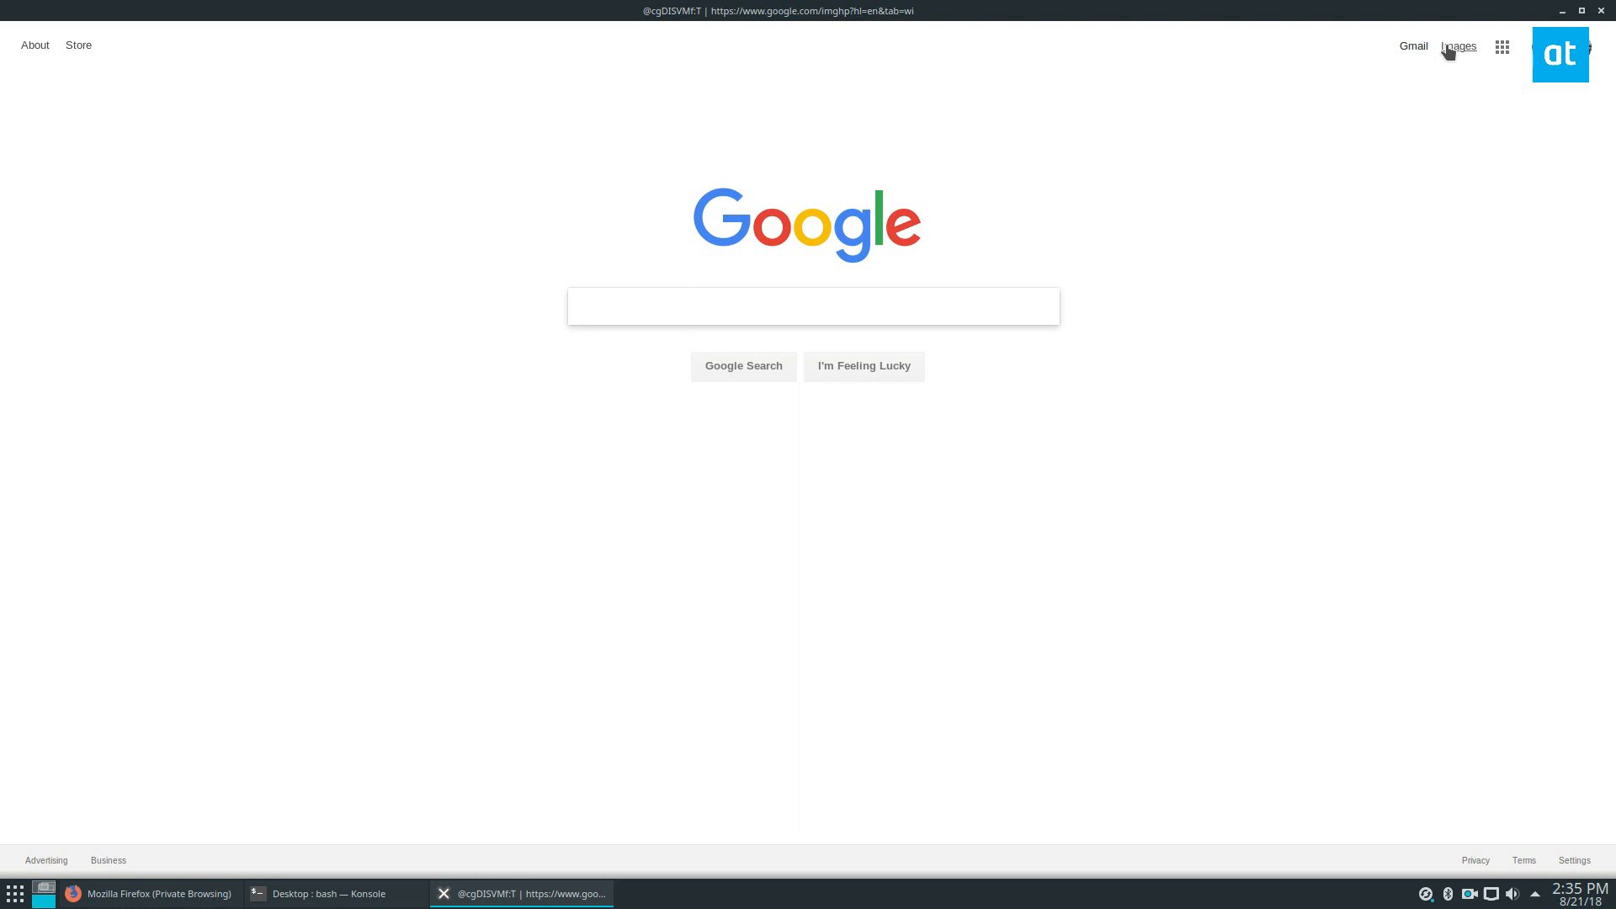
pyautogui.write('yo')
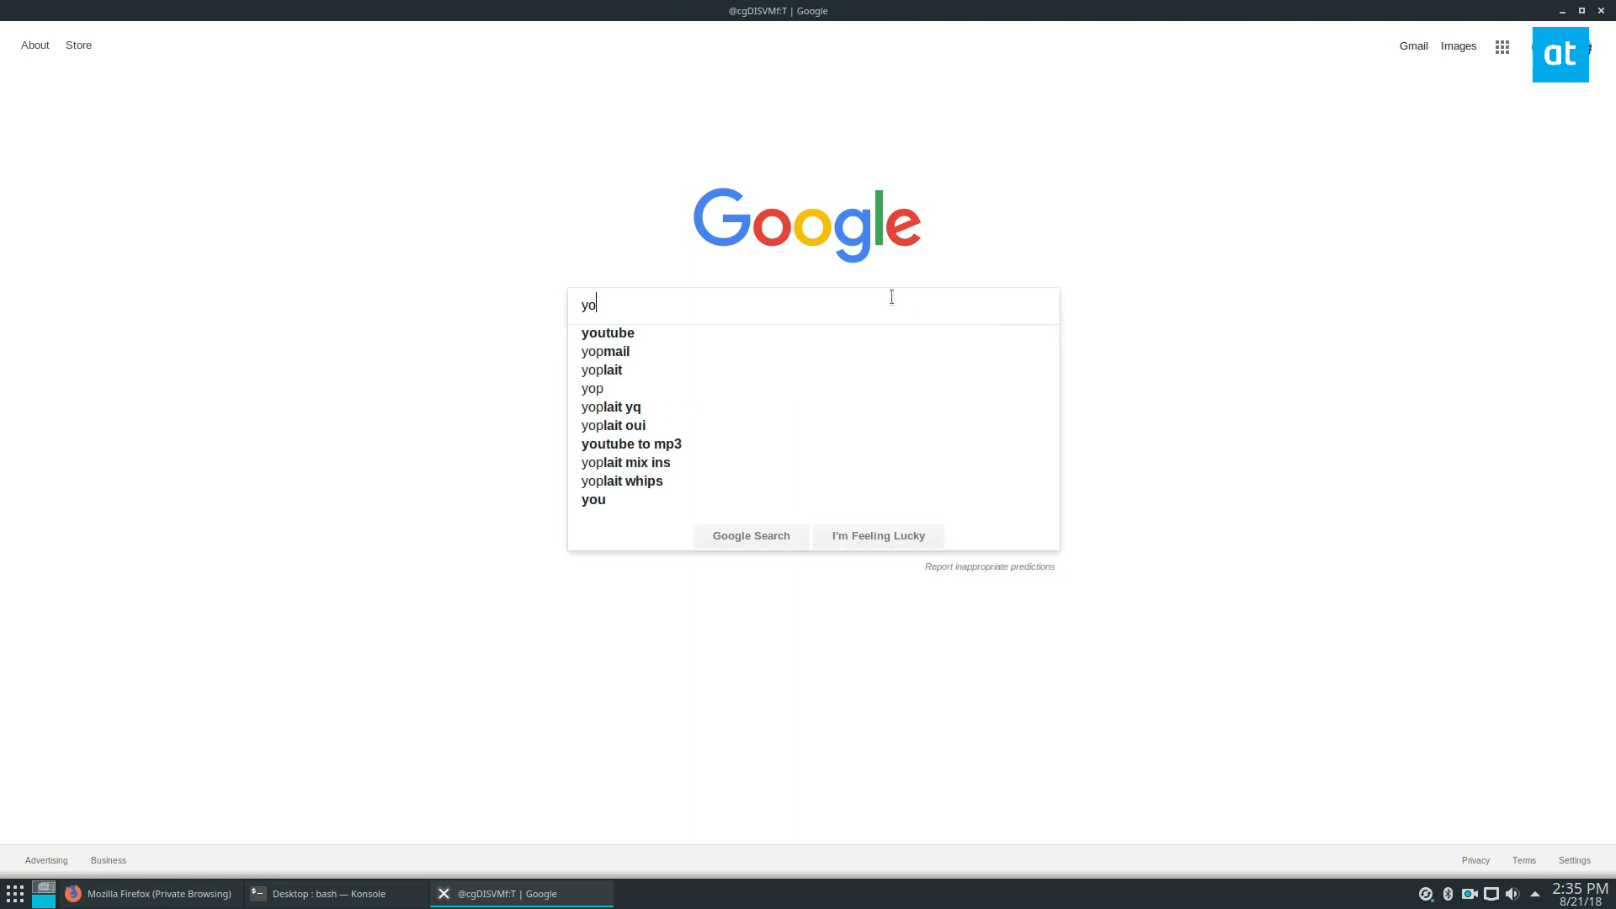
pyautogui.write('youtube.com')
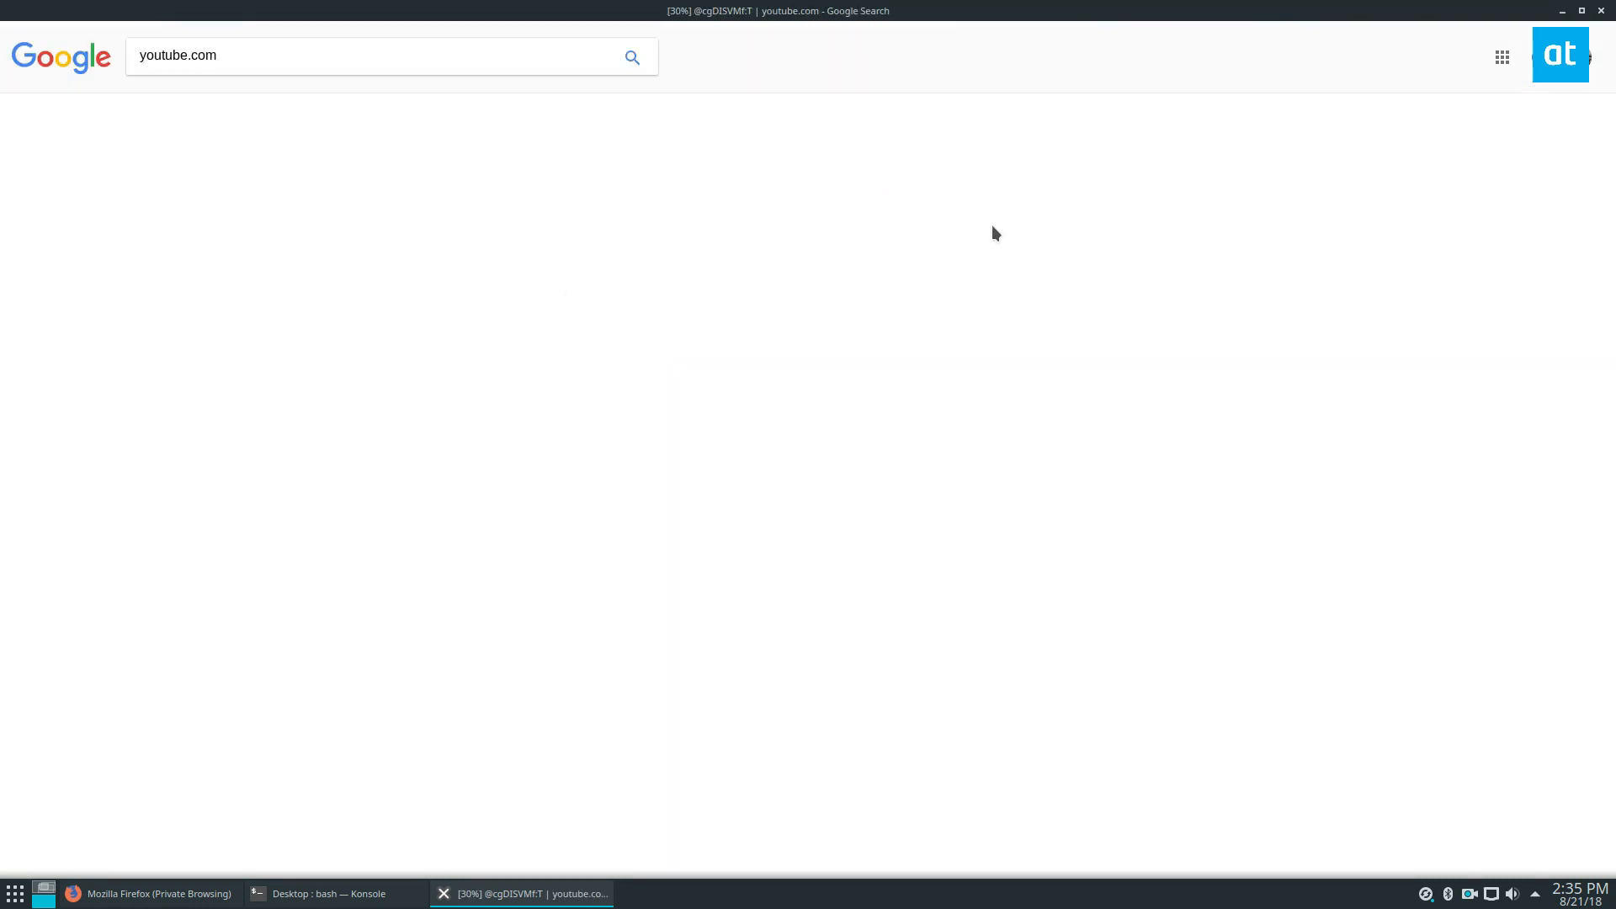
pyautogui.moveTo(721, 52)
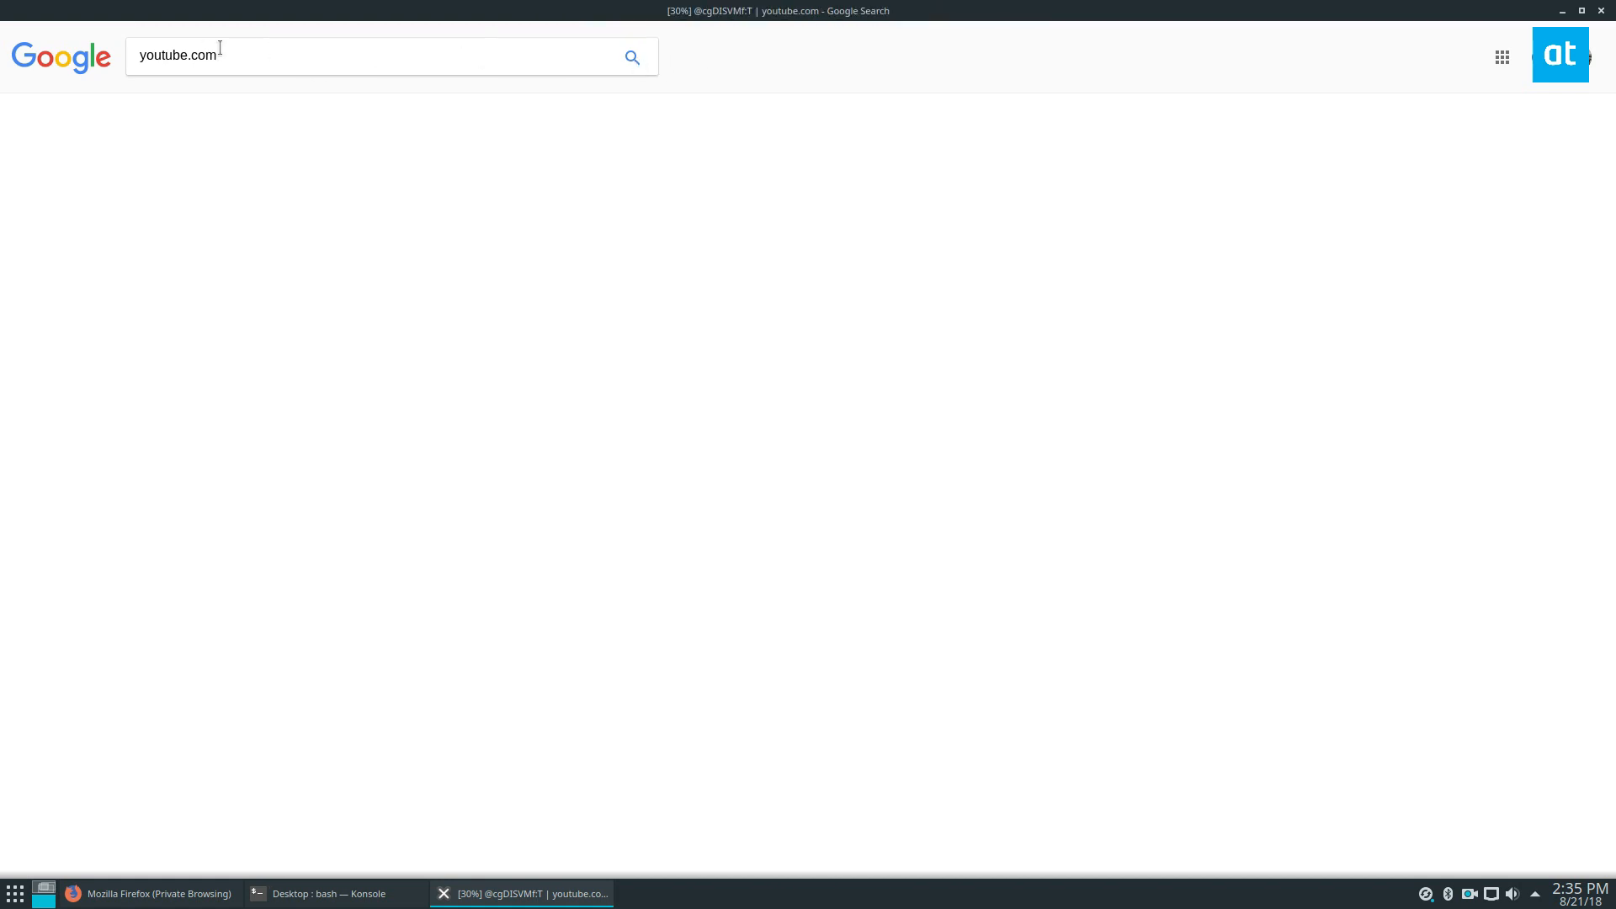
pyautogui.press('Return')
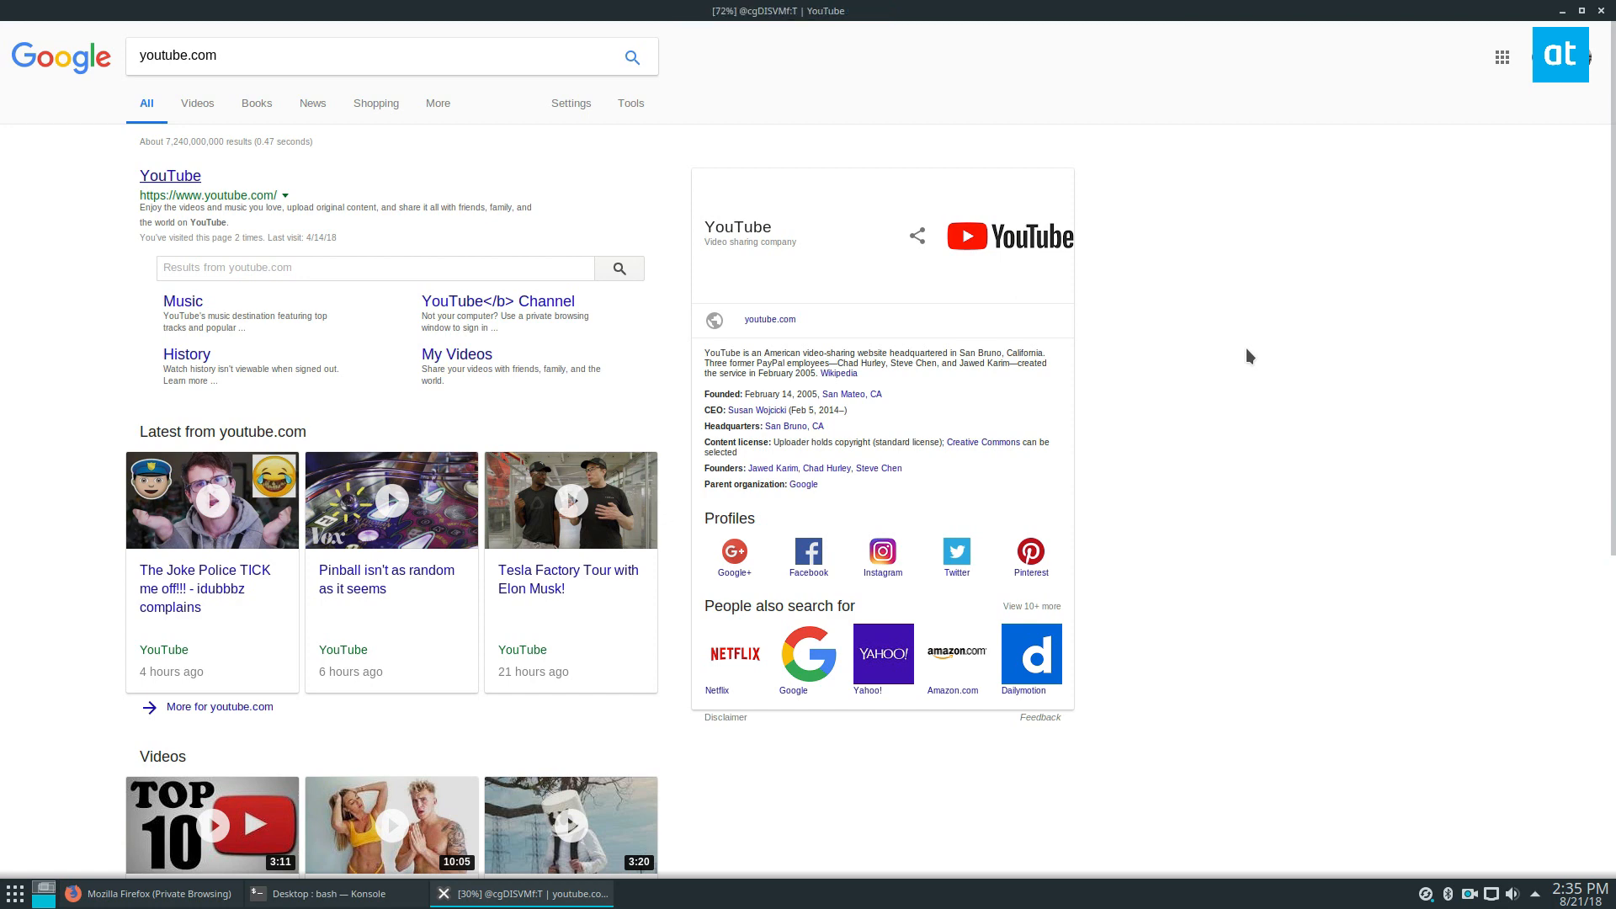
pyautogui.click(169, 175)
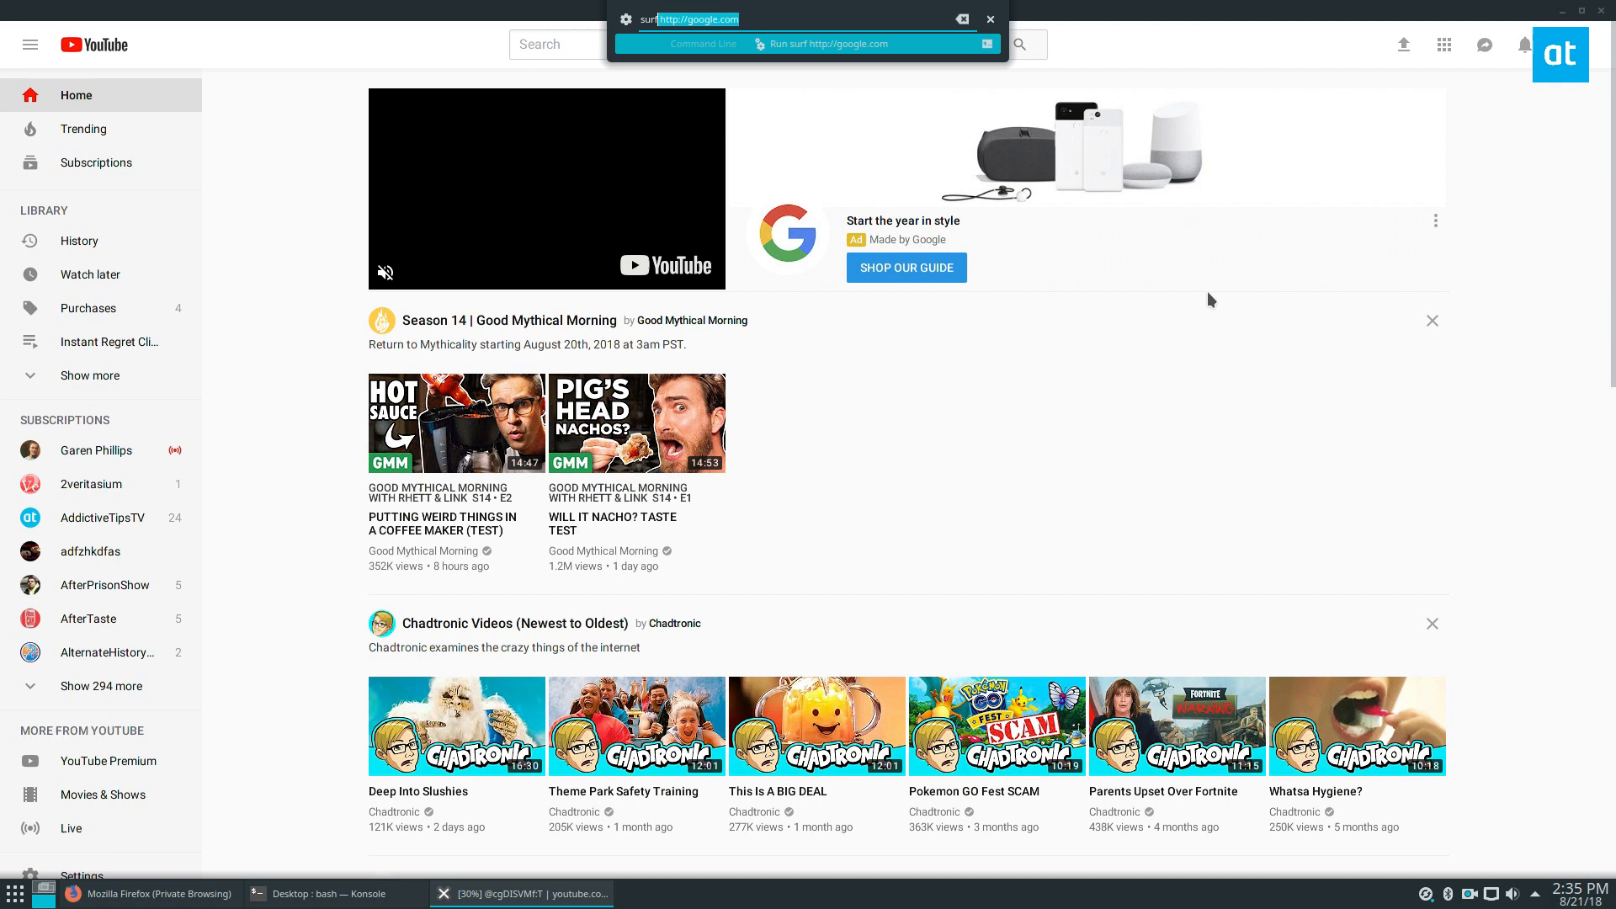
# Open facebook.com in a maximized second Surf window, then minimize both Facebook and YouTube windows
pyautogui.press('backspace')
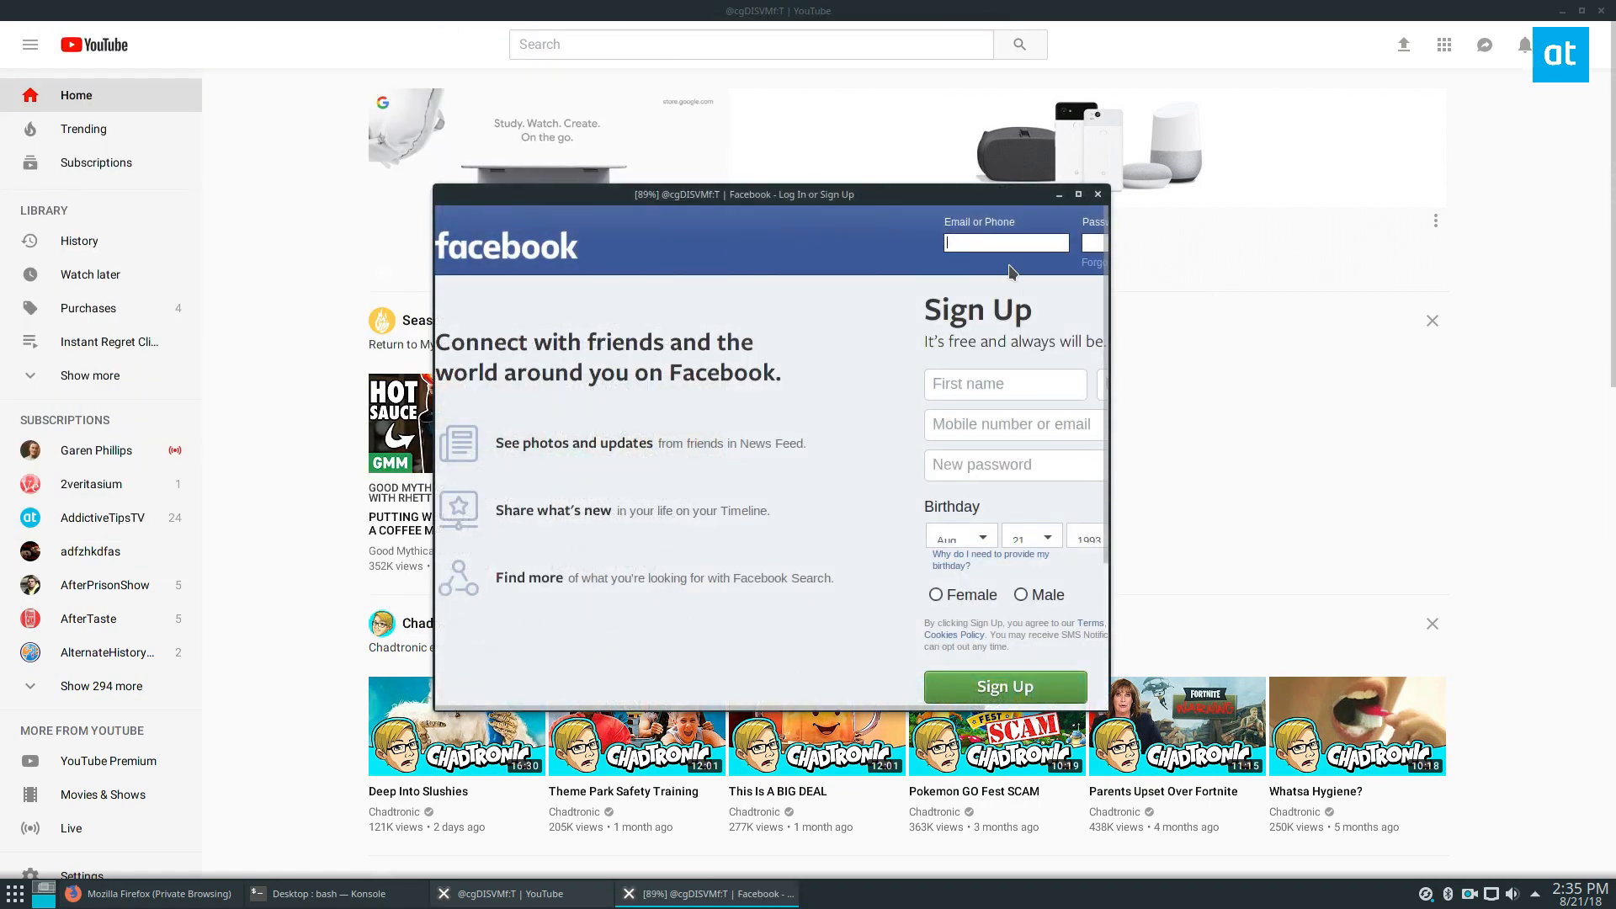
pyautogui.click(1078, 193)
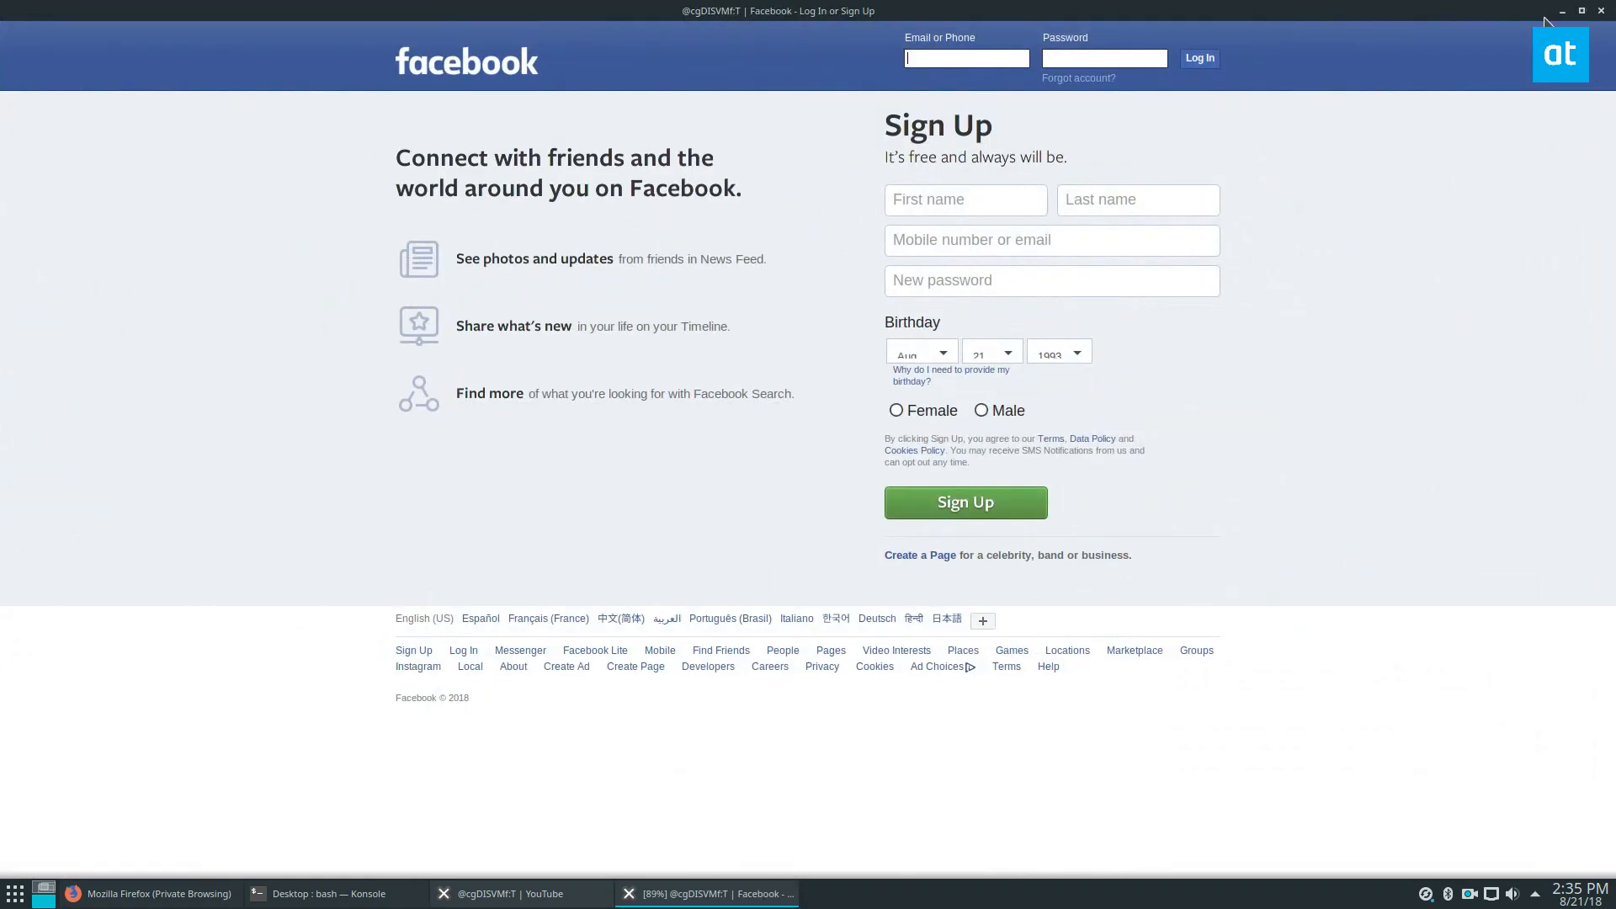
pyautogui.click(519, 894)
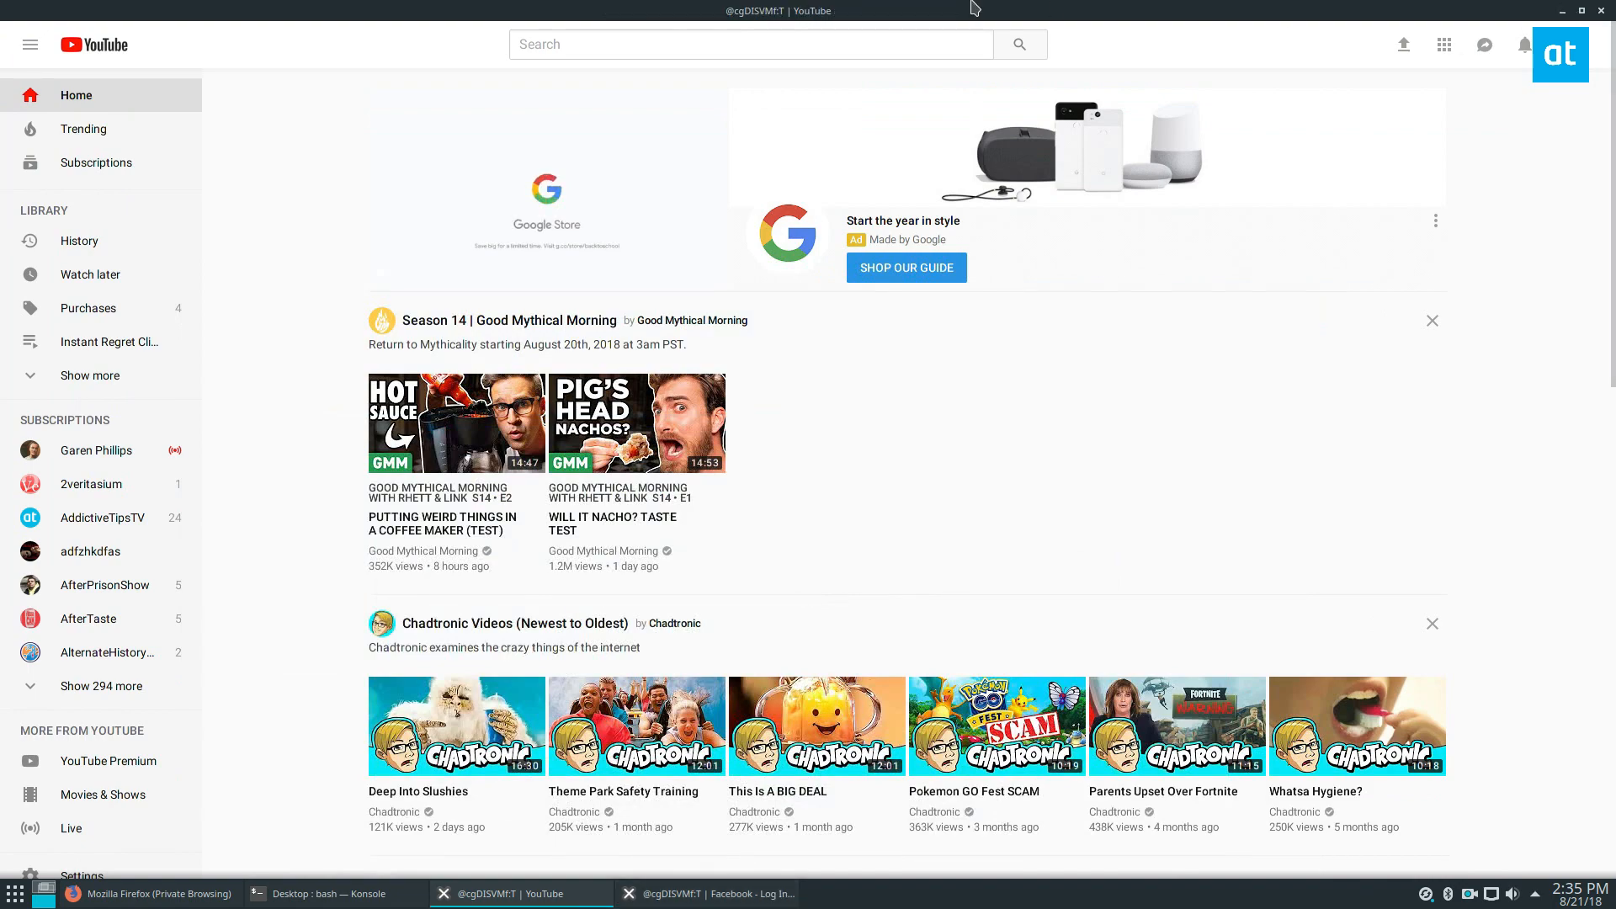
pyautogui.click(1581, 10)
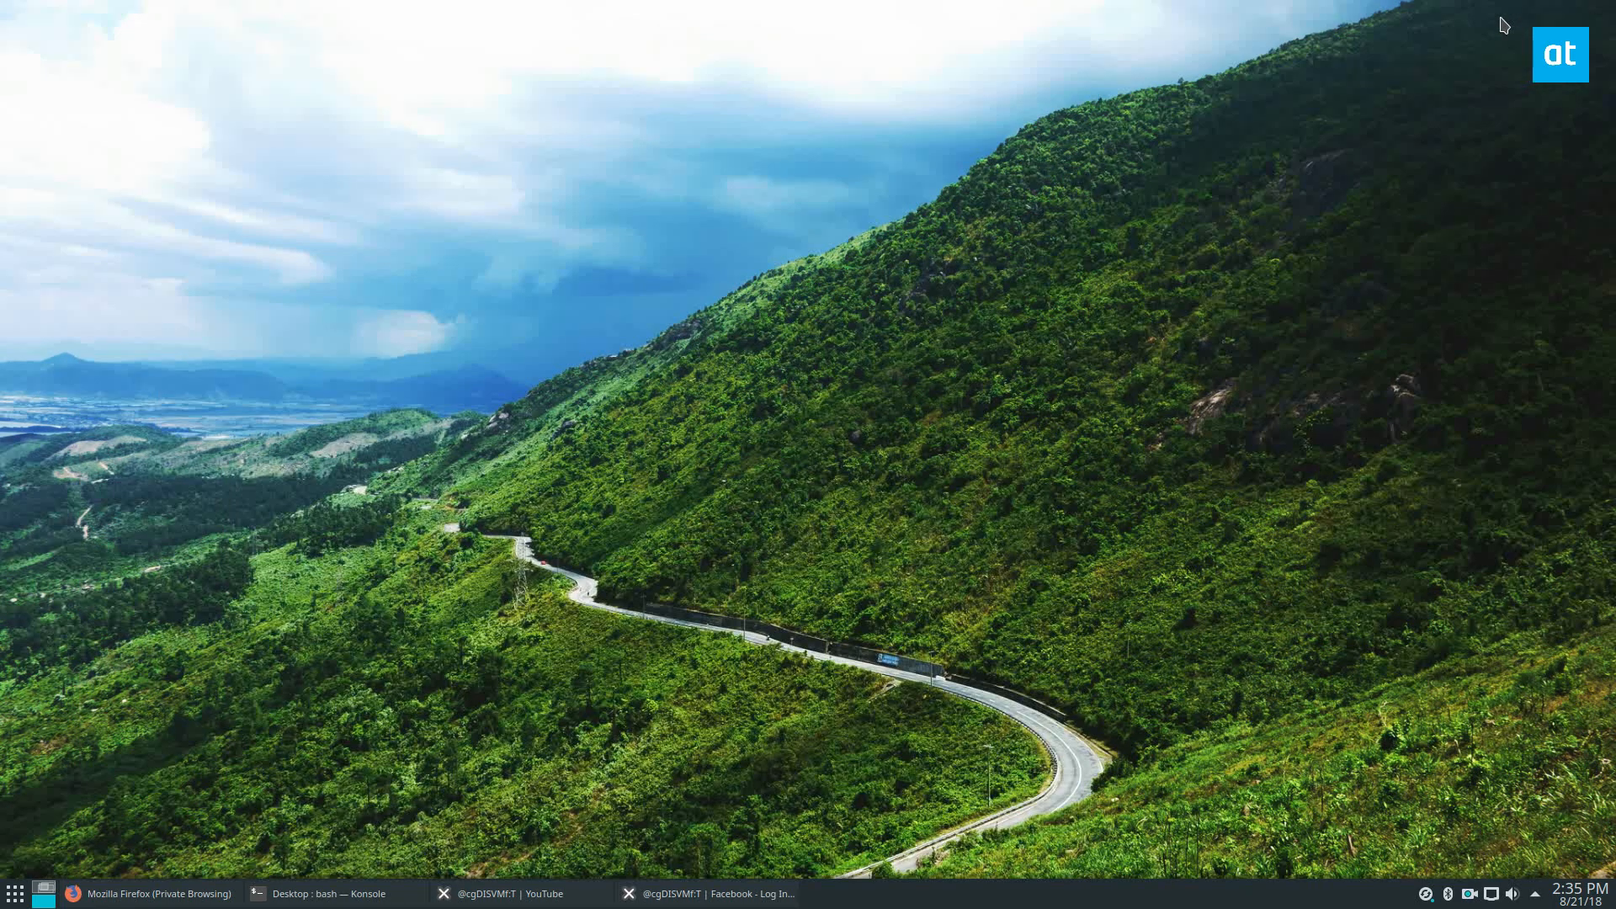
pyautogui.moveTo(487, 341)
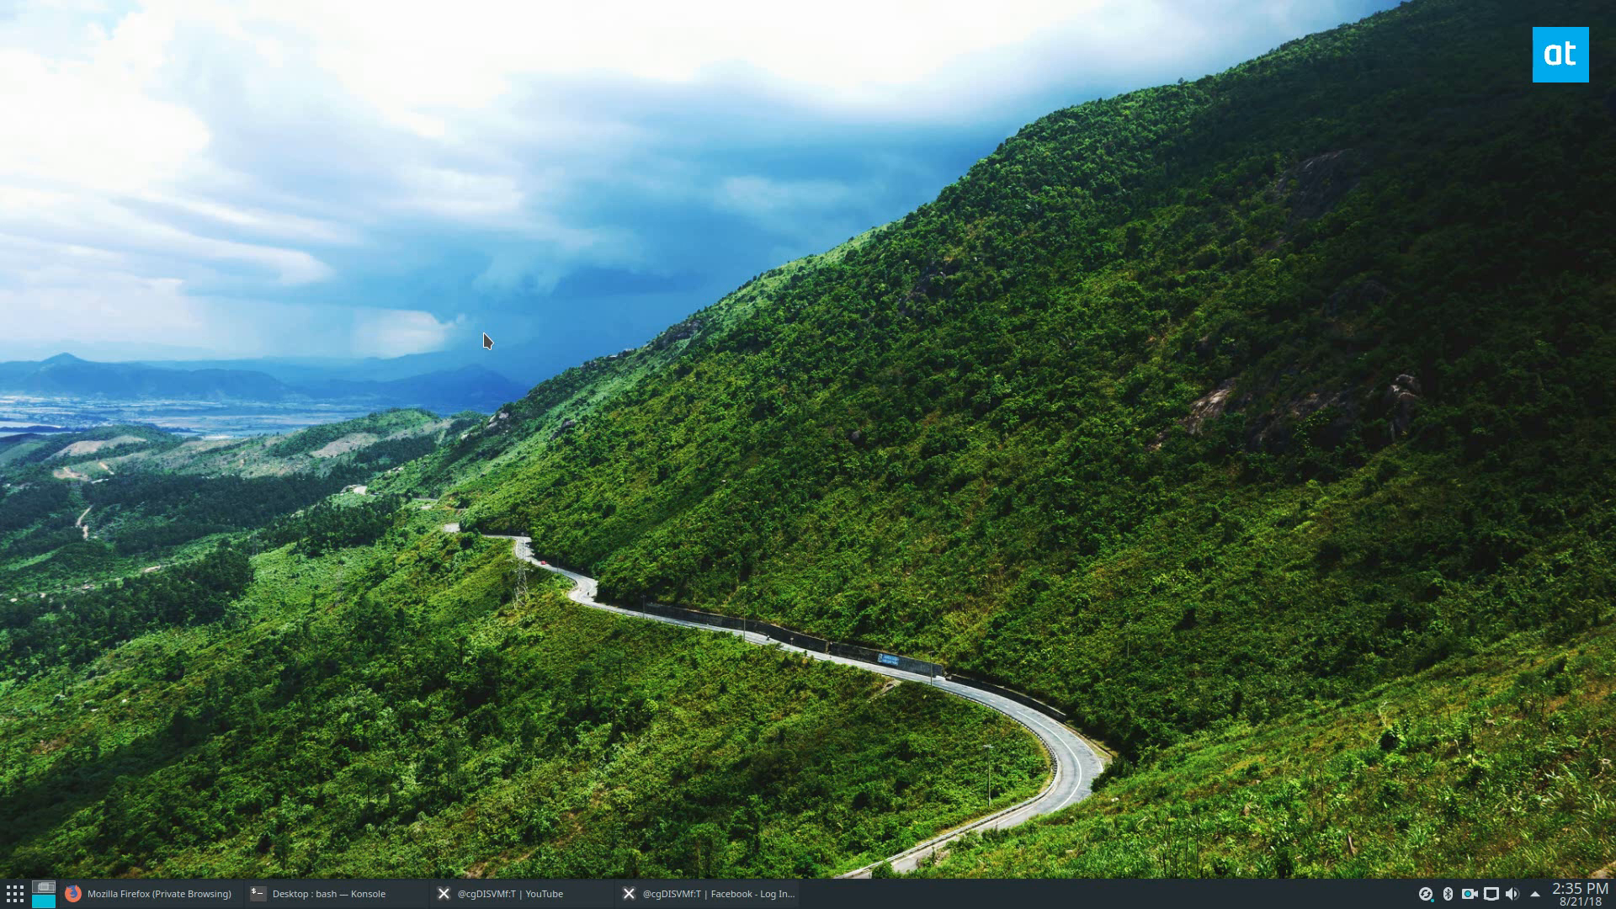
pyautogui.moveTo(596, 821)
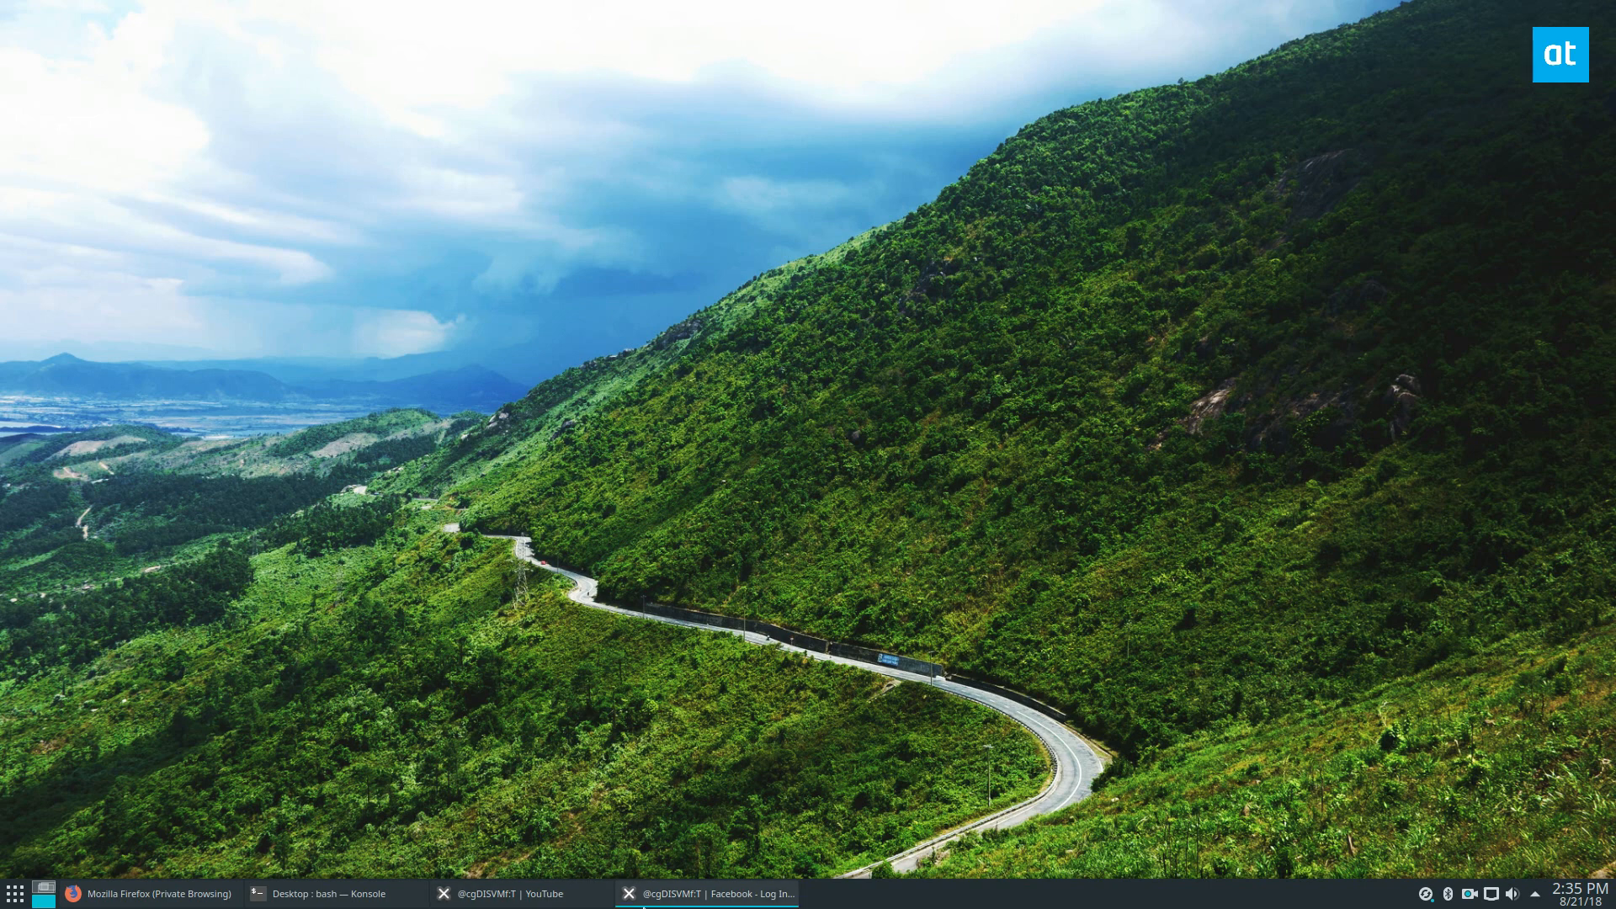
# Close the YouTube Surf window from its taskbar menu, then close the Facebook window
pyautogui.rightClick(520, 894)
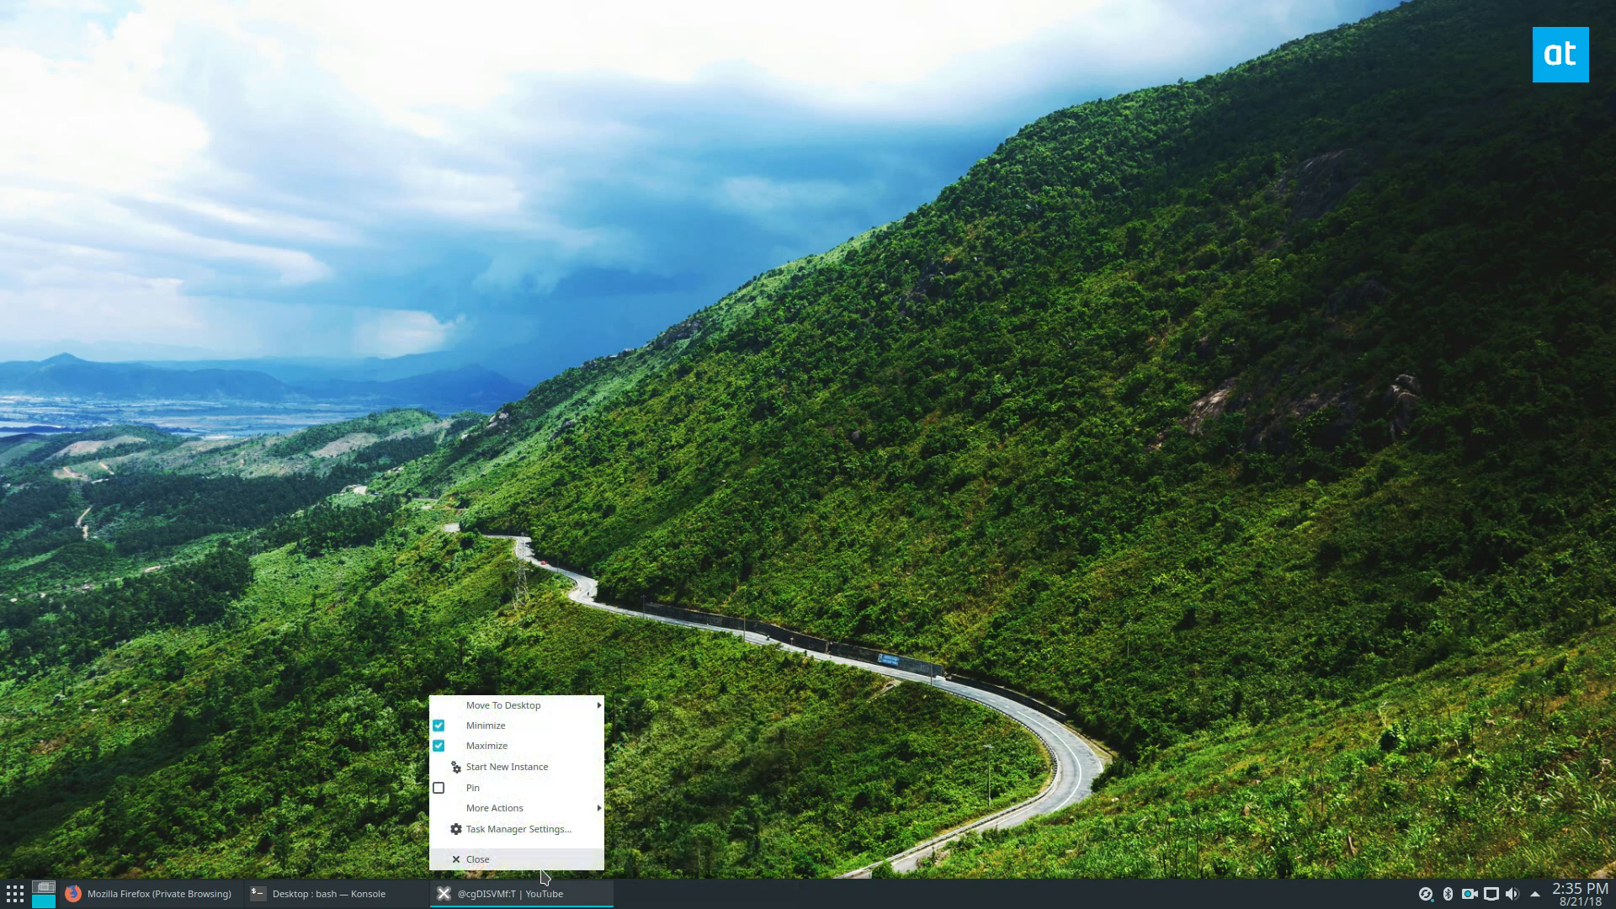
pyautogui.click(477, 859)
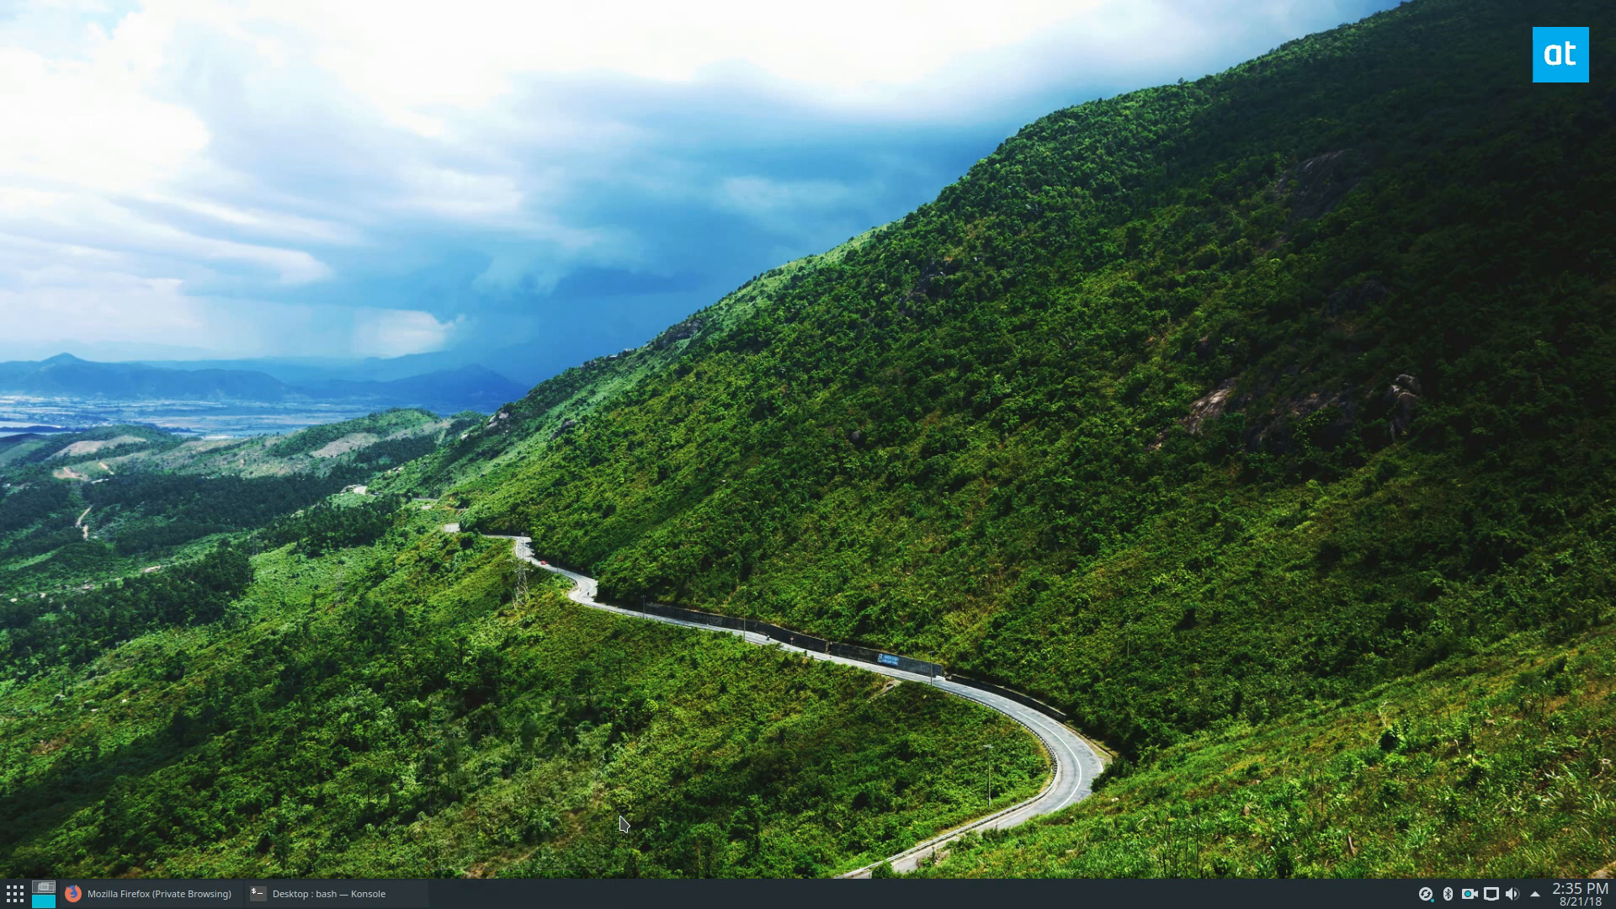
pyautogui.moveTo(1478, 900)
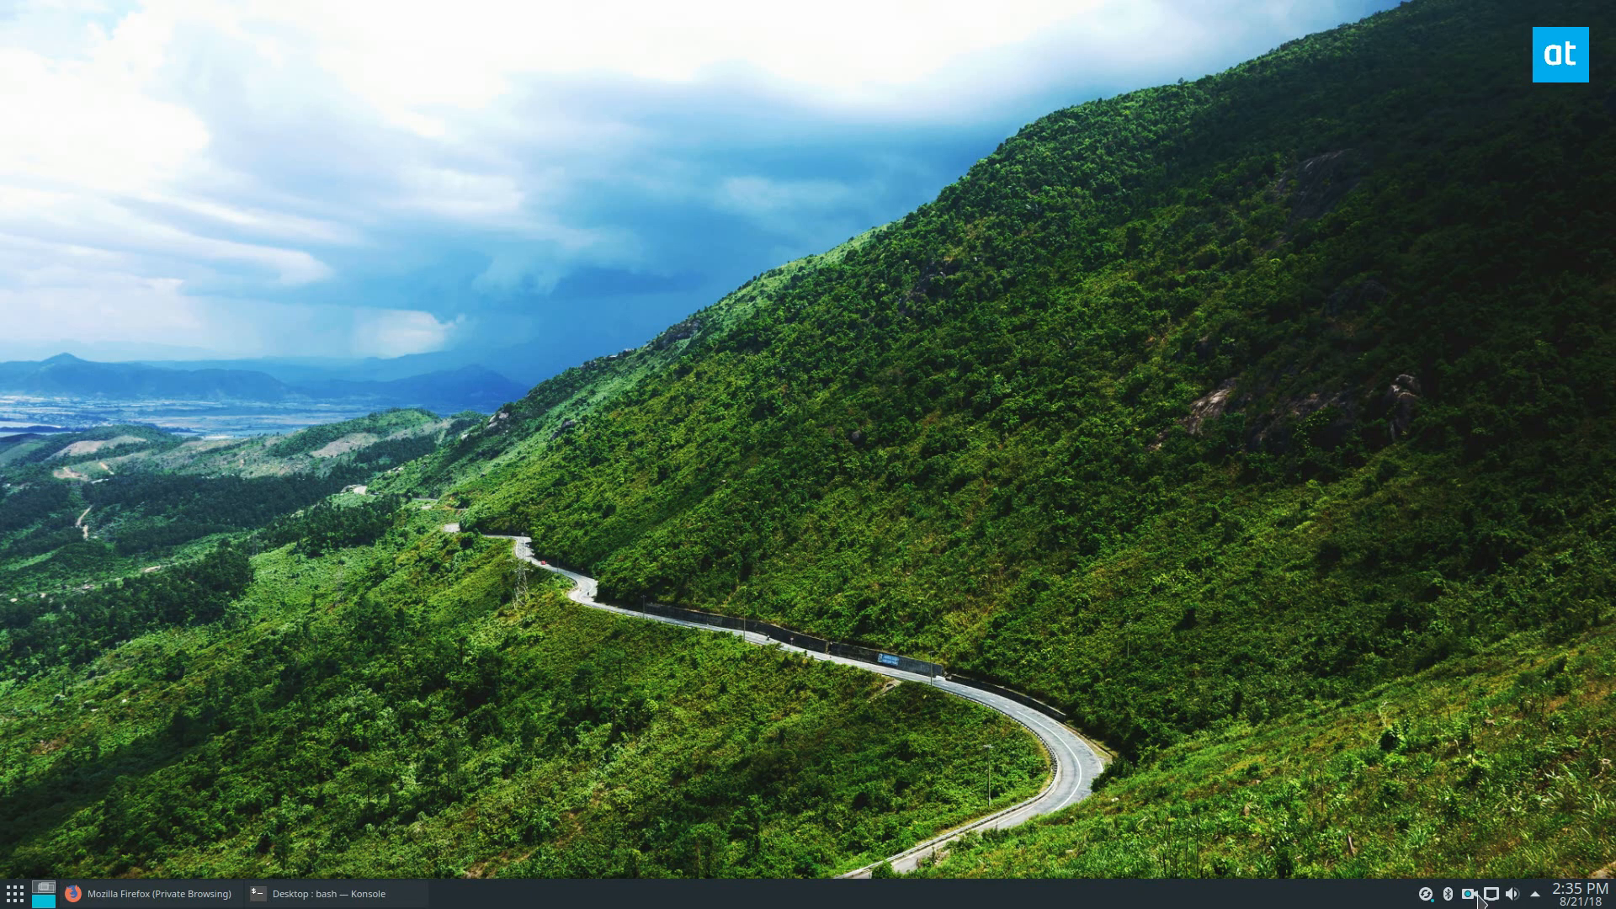
pyautogui.click(1468, 894)
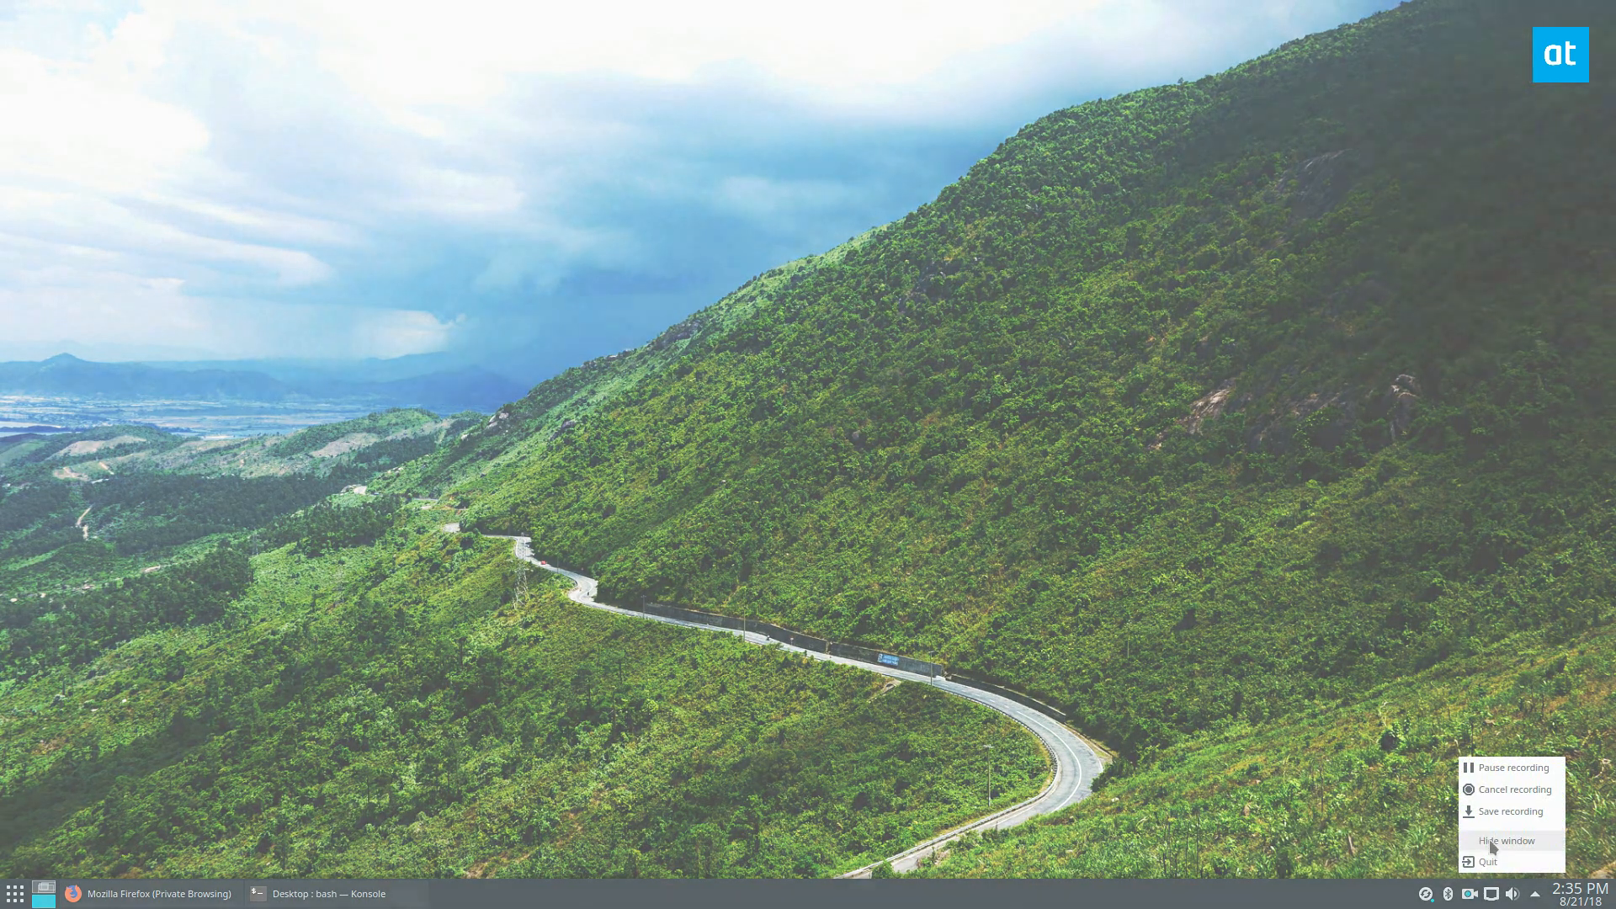